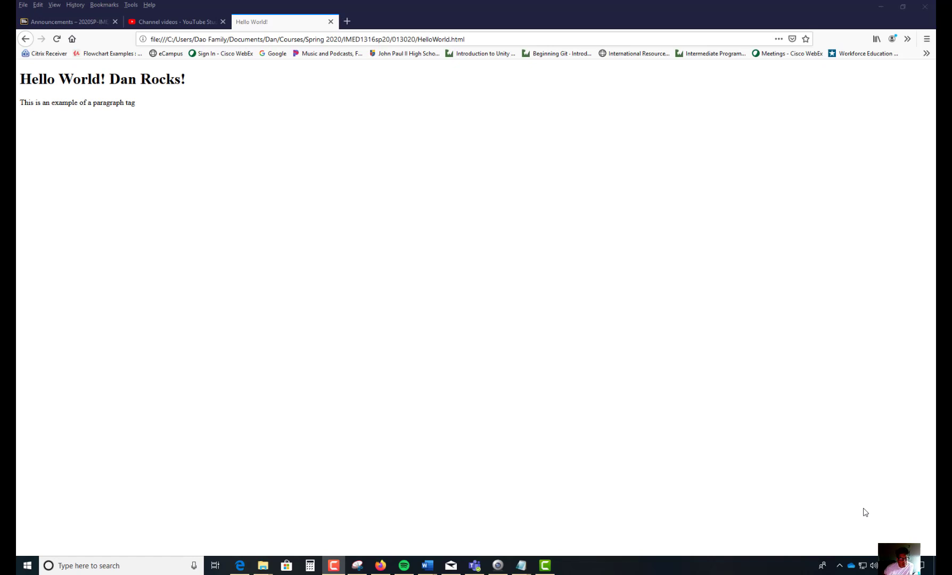
{"action": "mouse_move", "coordinate": [748, 520]}
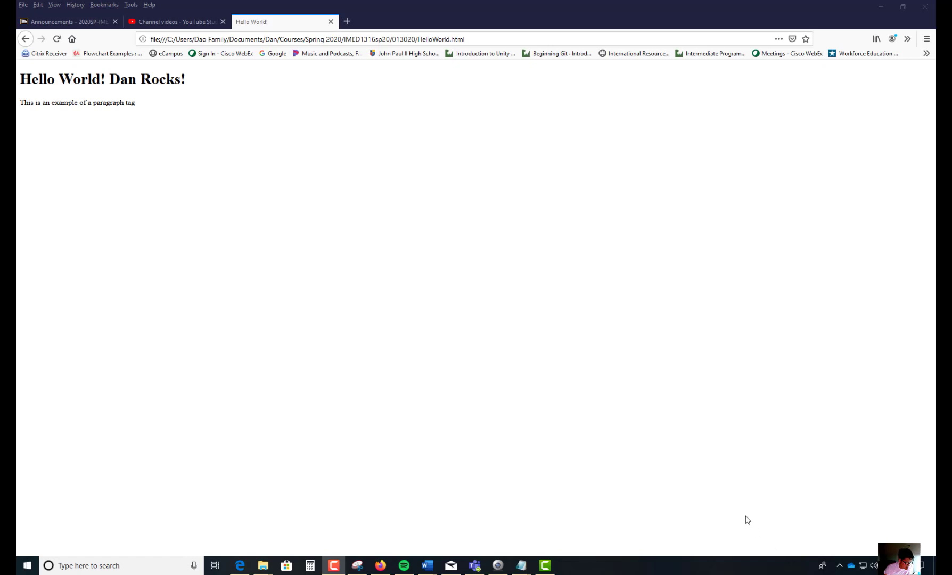
{"action": "mouse_move", "coordinate": [747, 513]}
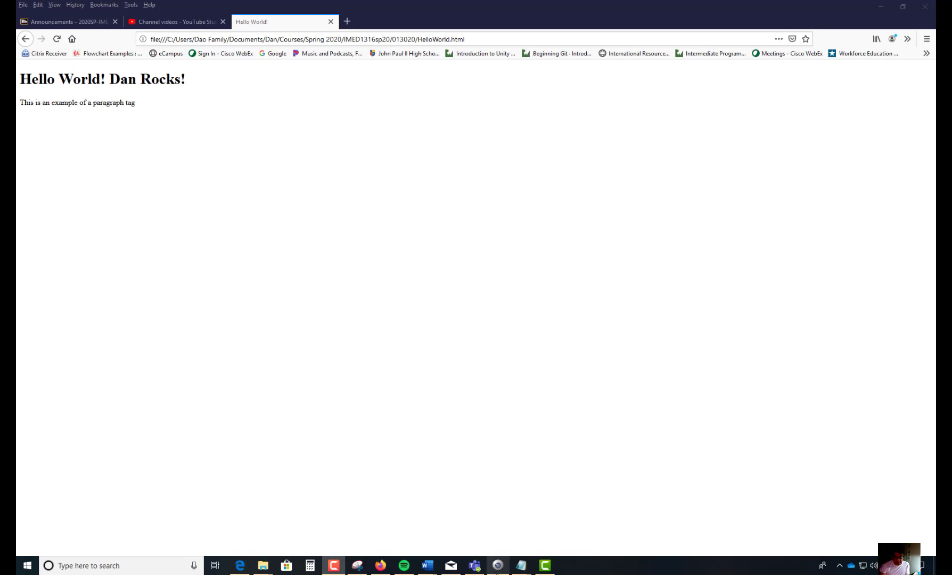
{"action": "mouse_move", "coordinate": [520, 566]}
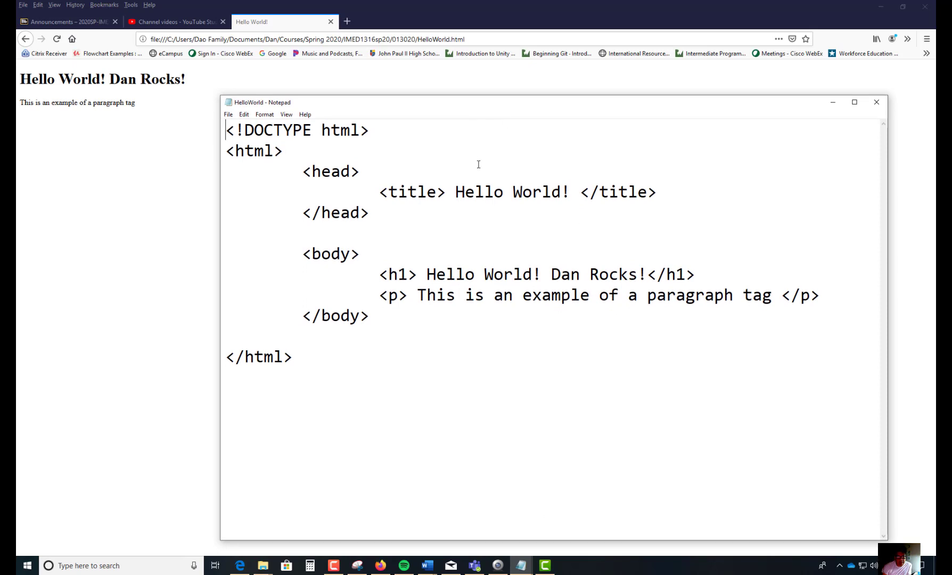
{"action": "mouse_move", "coordinate": [477, 148]}
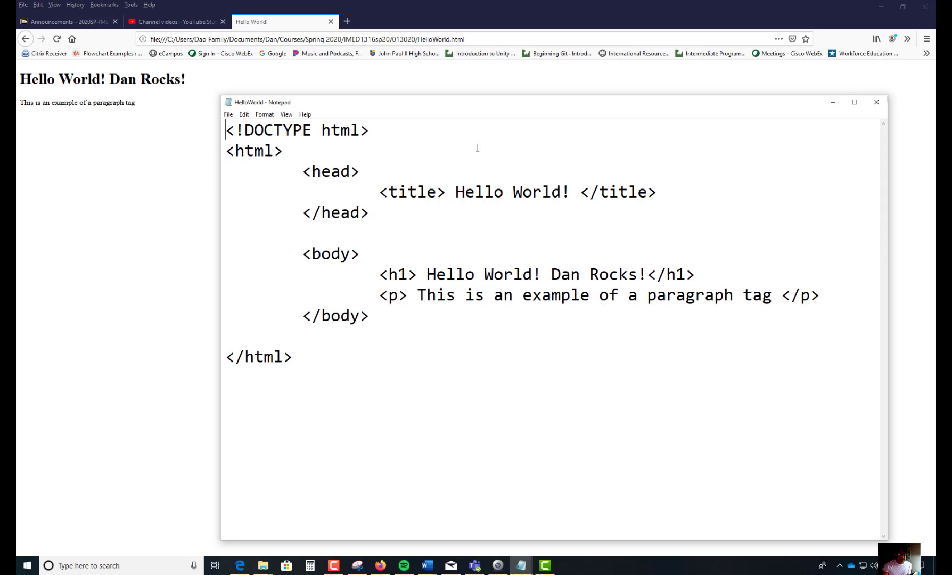
{"action": "mouse_move", "coordinate": [717, 106]}
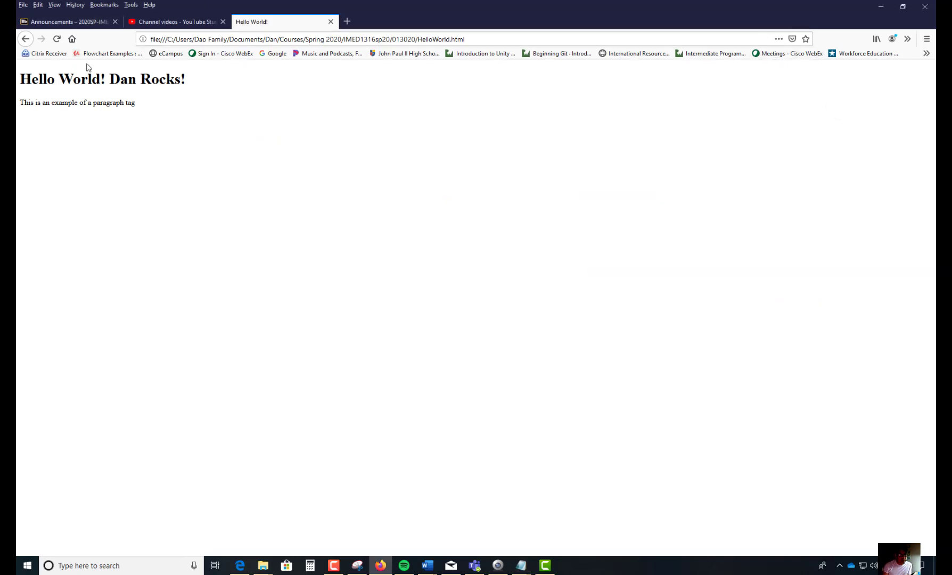
{"action": "mouse_move", "coordinate": [146, 95]}
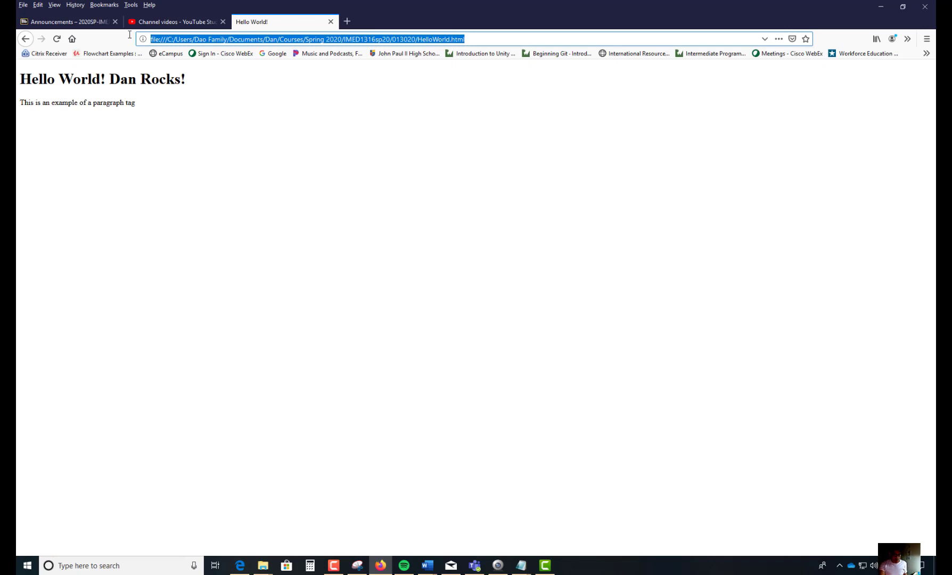
{"action": "mouse_move", "coordinate": [510, 442]}
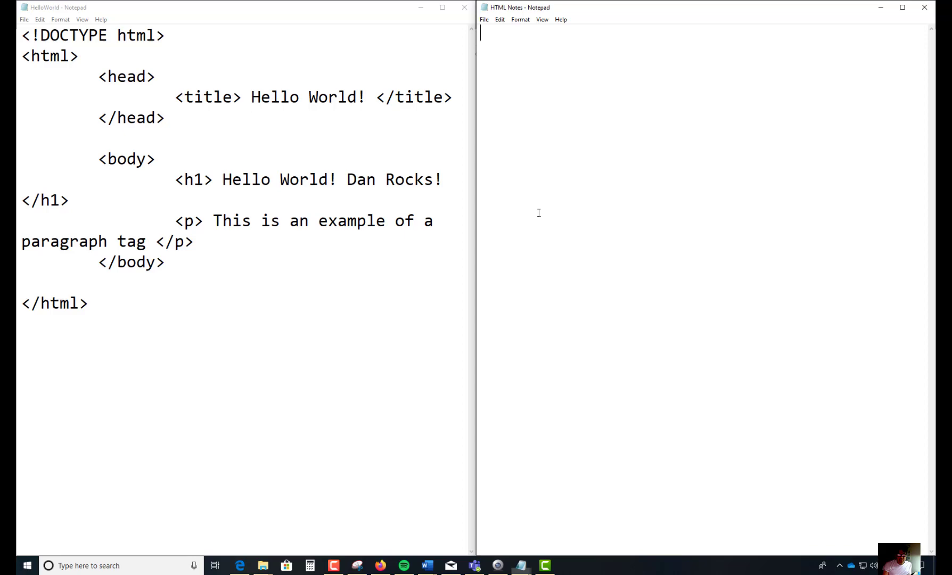
{"action": "mouse_move", "coordinate": [549, 81]}
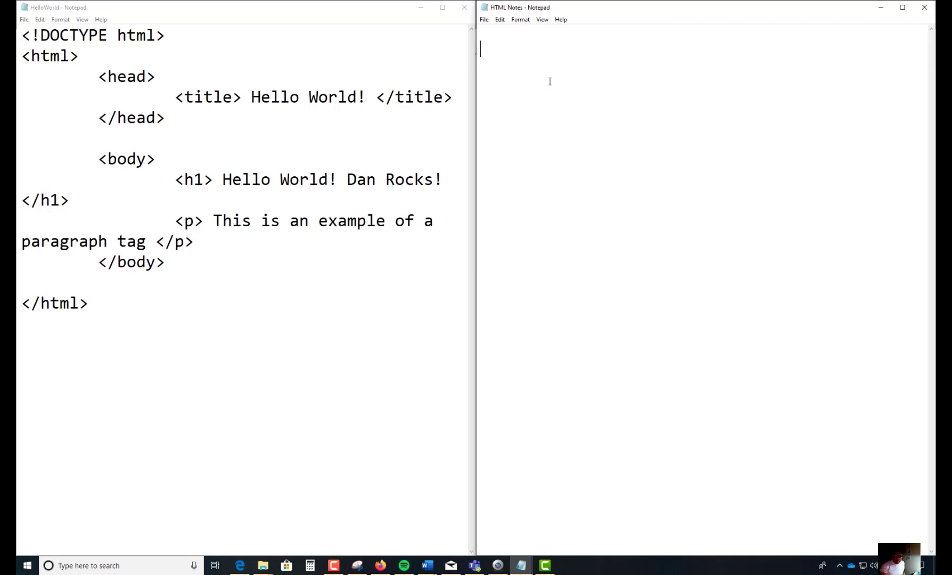
Write the heading 'Explained:' at the top of HTML Notes, fixing a stray character
{"action": "type", "text": "Expla"}
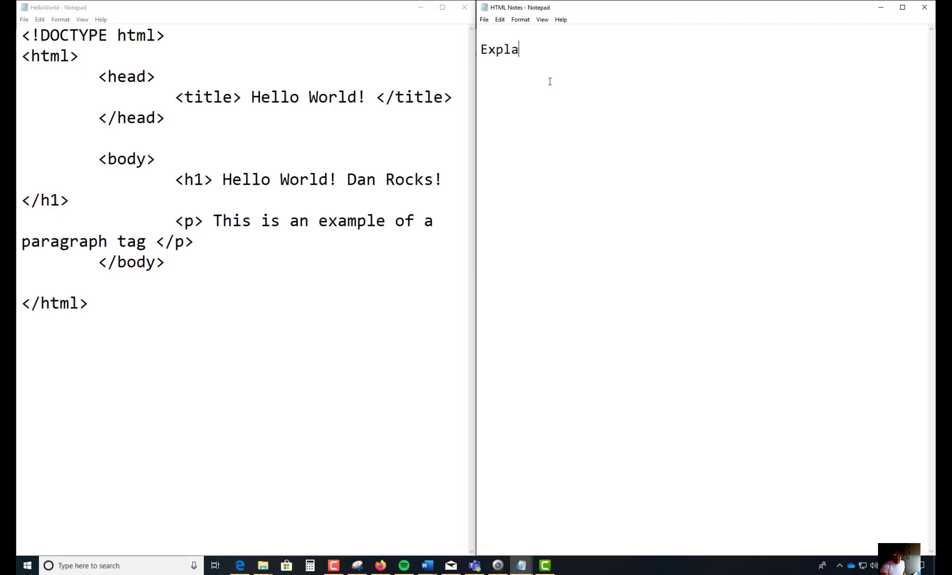
{"action": "type", "text": "ina"}
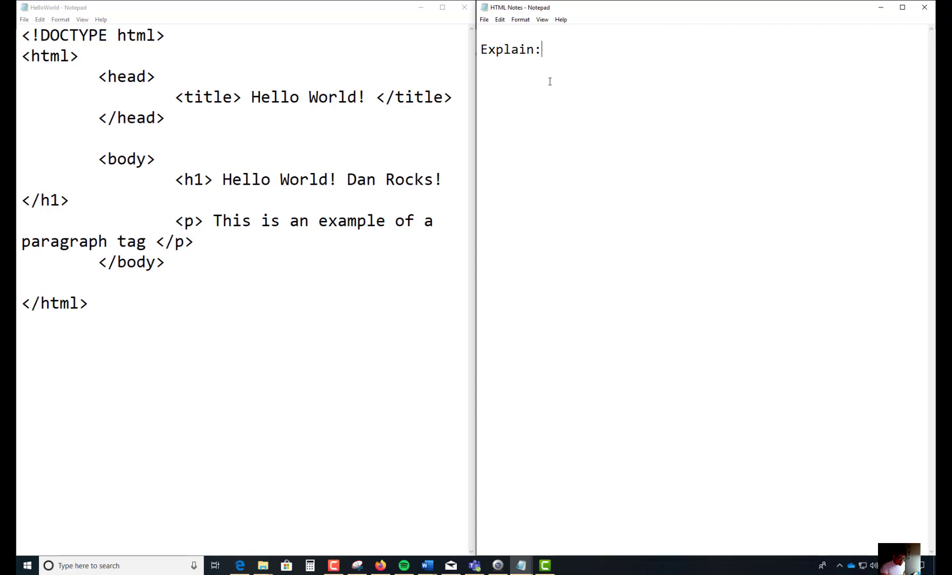
{"action": "key", "text": "Backspace"}
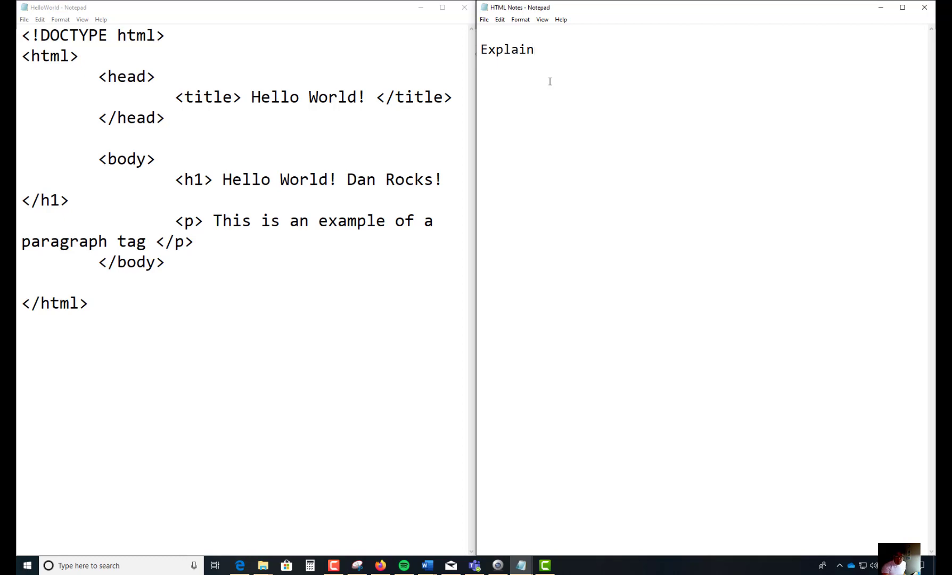
{"action": "type", "text": "ed:"}
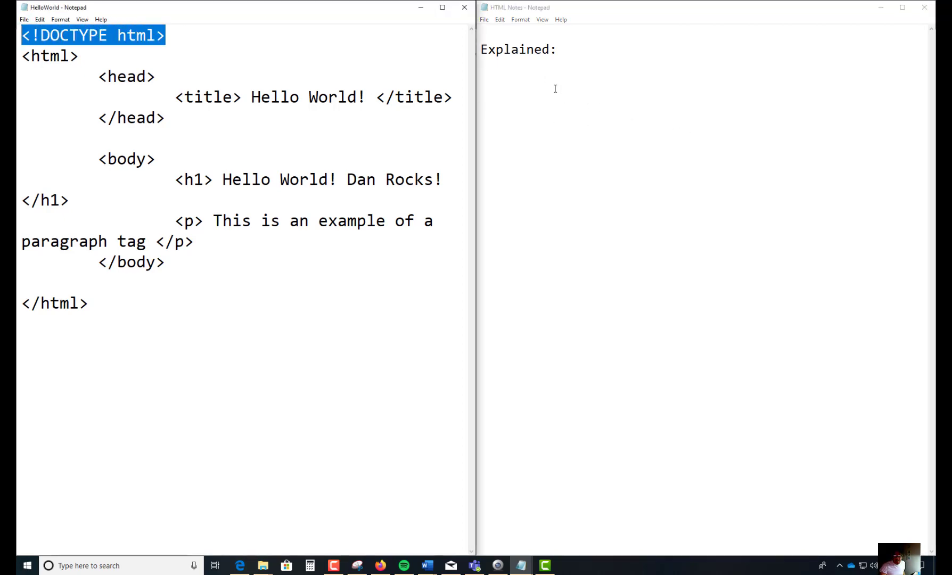
Write '<!DOCTYPE html> declartion defines the document to the HTML5' and end the line
{"action": "type", "text": "<!DOCTYPE html>"}
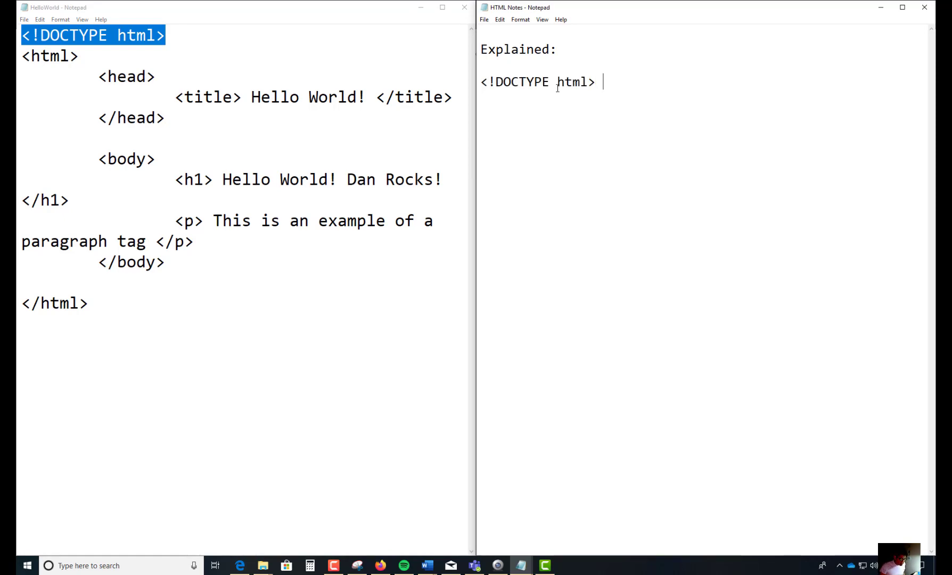
{"action": "type", "text": "de"}
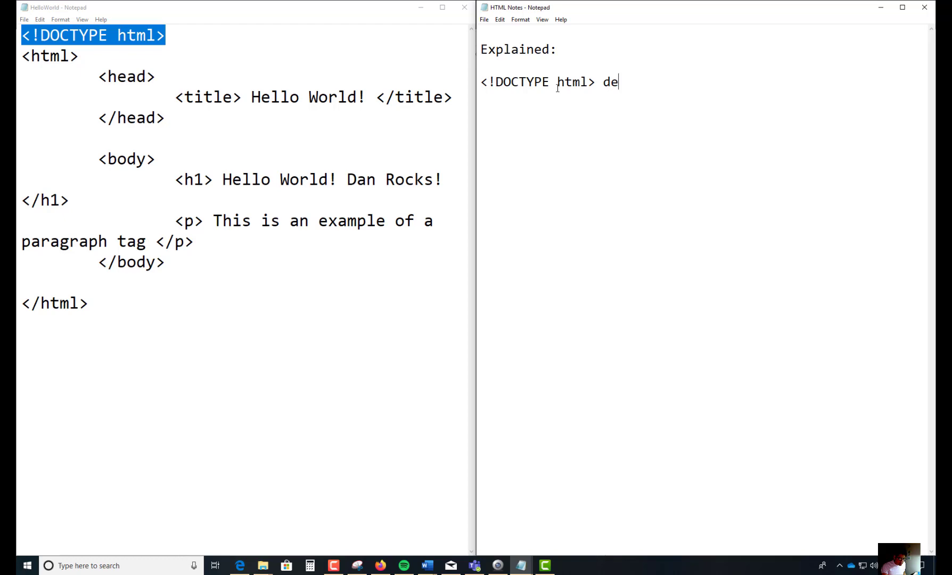
{"action": "type", "text": "clar"}
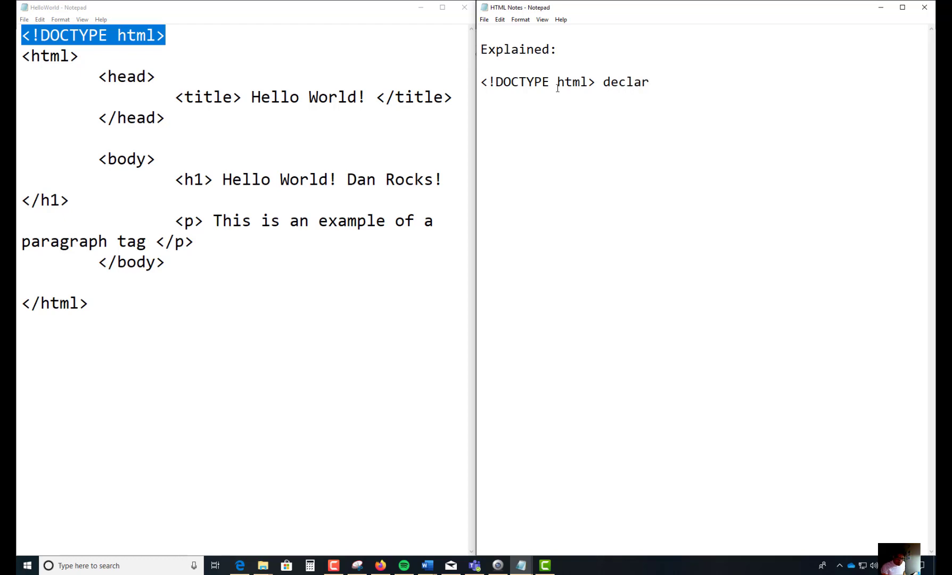
{"action": "type", "text": "tion defines"}
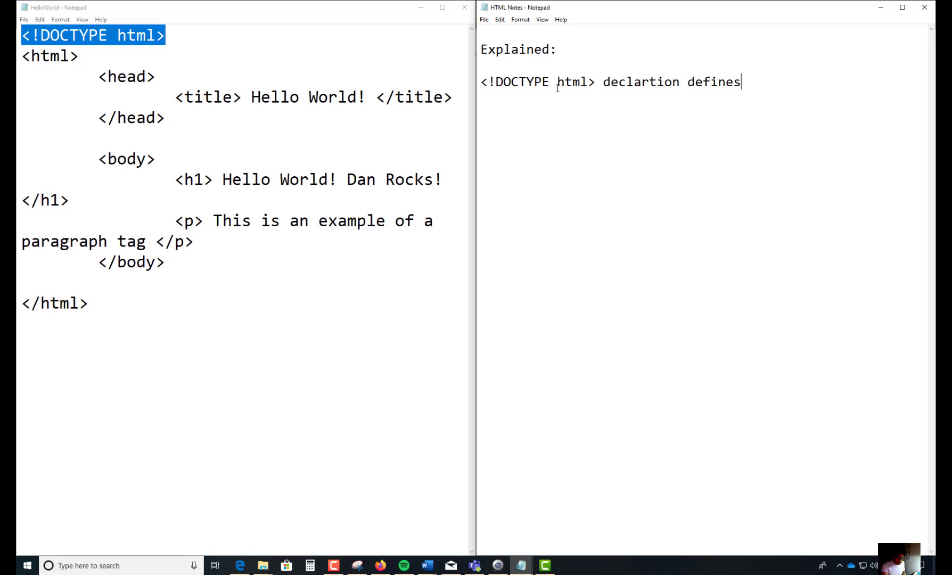
{"action": "type", "text": "the d"}
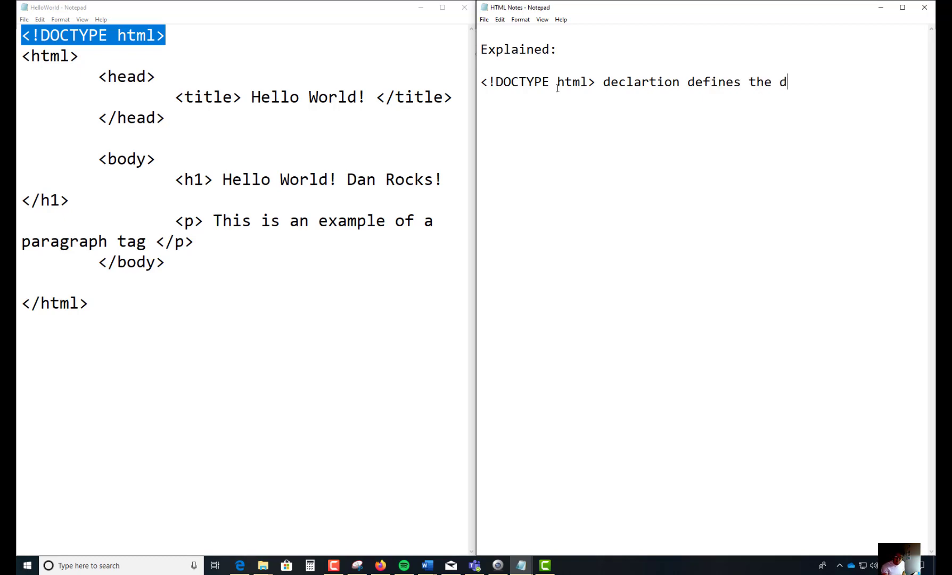
{"action": "type", "text": "cu"}
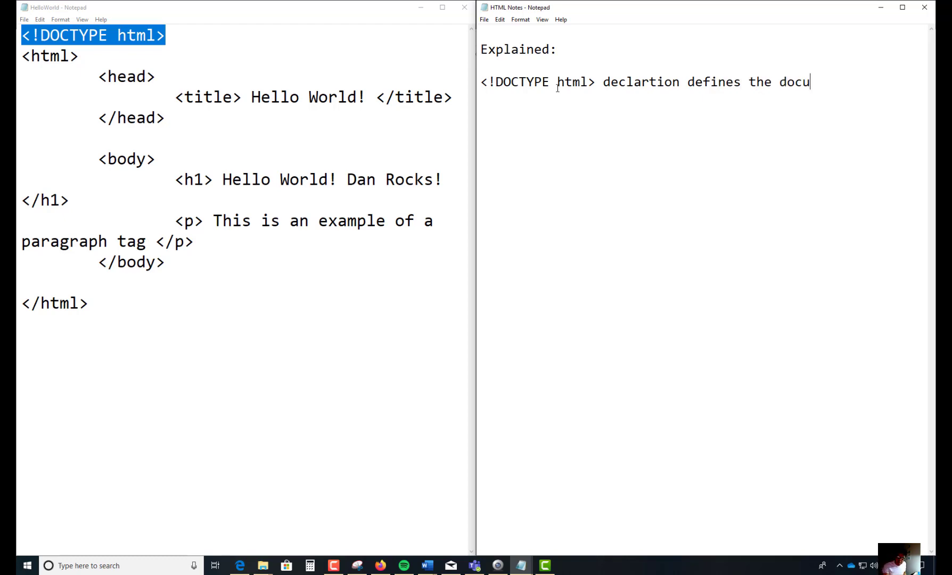
{"action": "type", "text": "ment to the"}
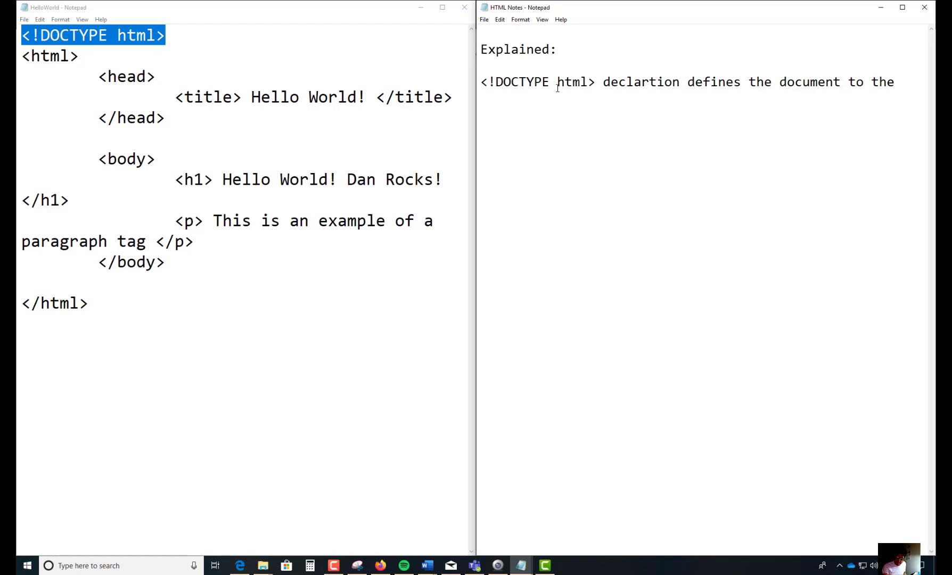
{"action": "type", "text": "HTML"}
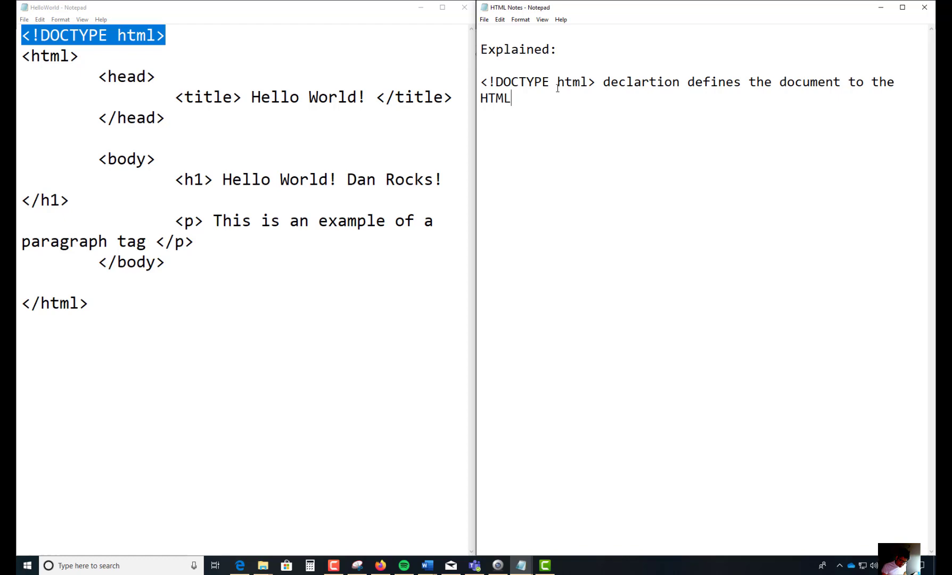
{"action": "type", "text": "5"}
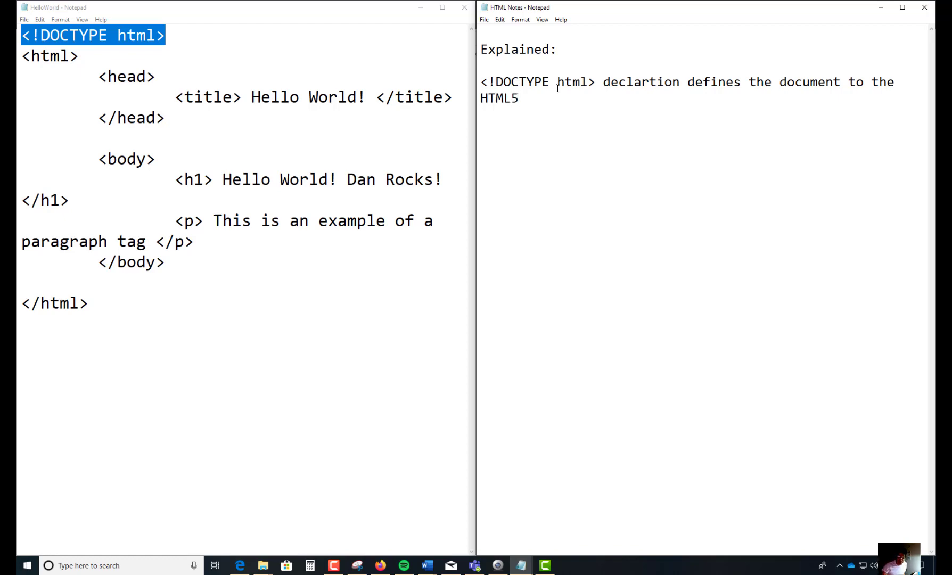
{"action": "key", "text": "enter"}
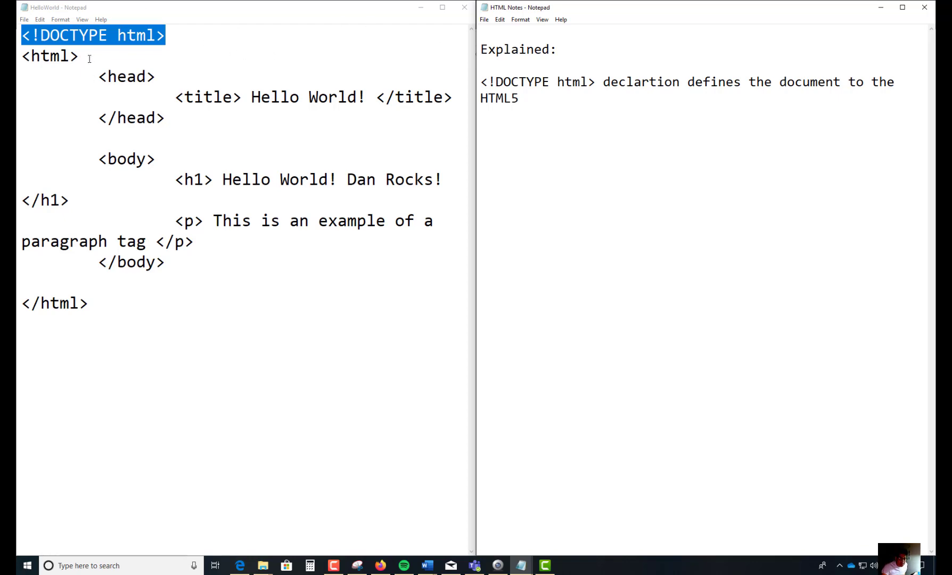
Pick <html> from HelloWorld and write '<html> element is the root element of the HTML page'
{"action": "double_click", "coordinate": [67, 303]}
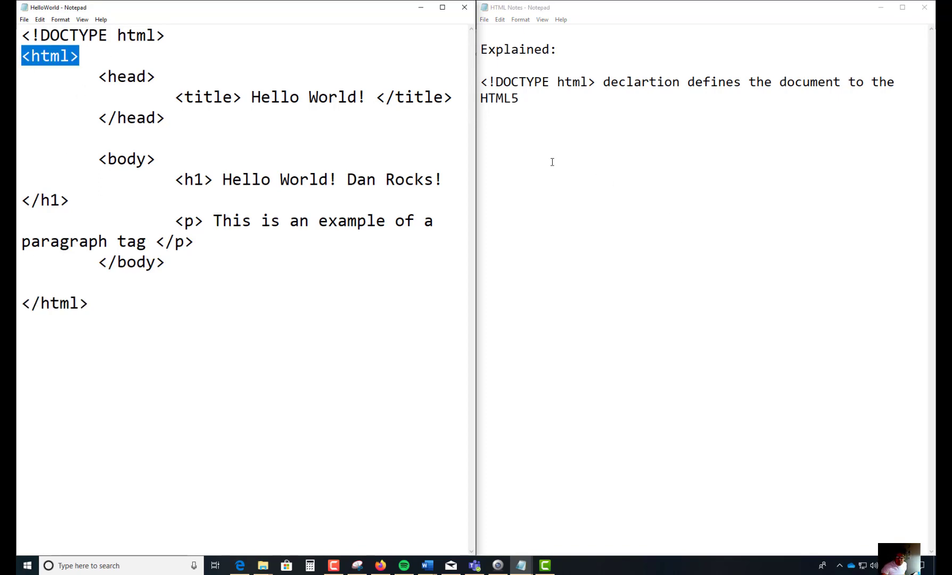
{"action": "type", "text": "<html>"}
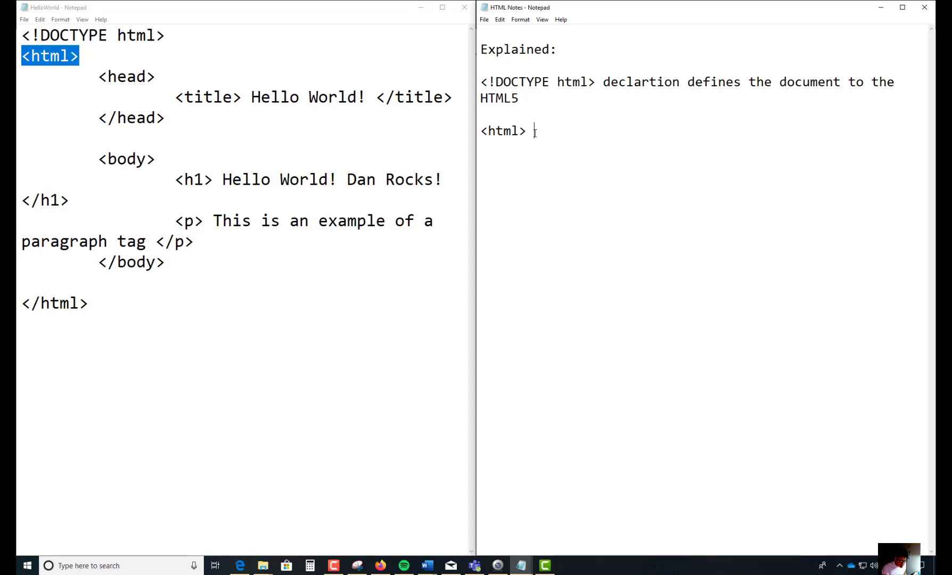
{"action": "type", "text": "element"}
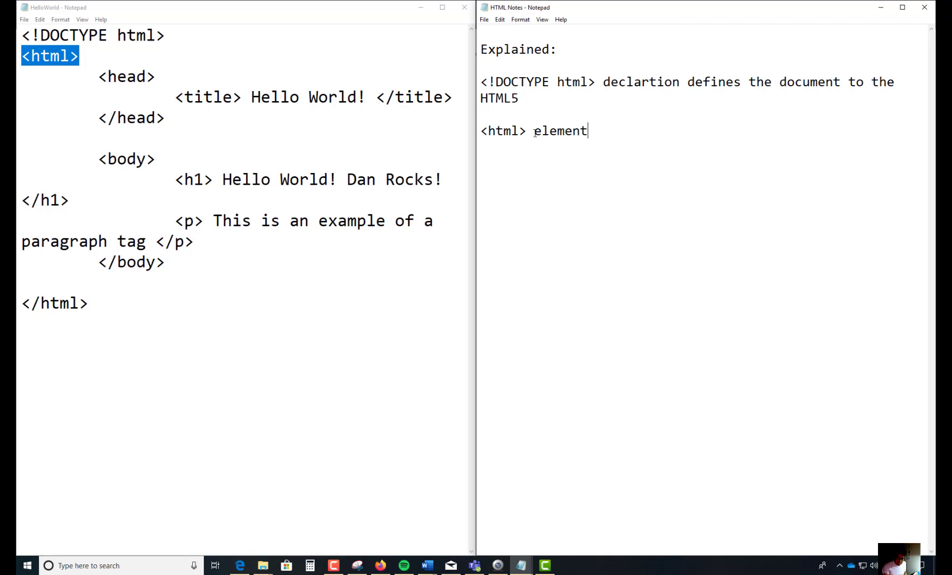
{"action": "type", "text": "is the root elem"}
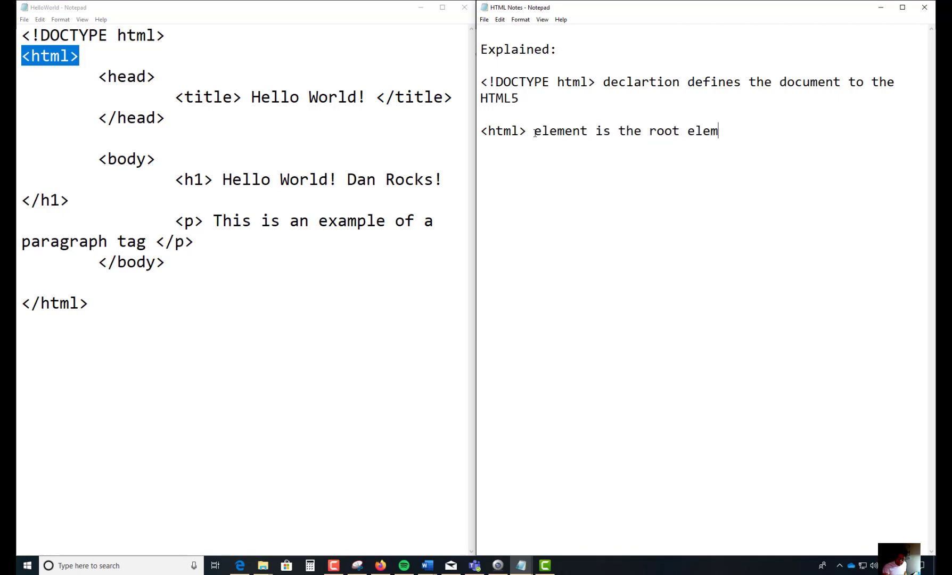
{"action": "type", "text": "ent of the HTML page"}
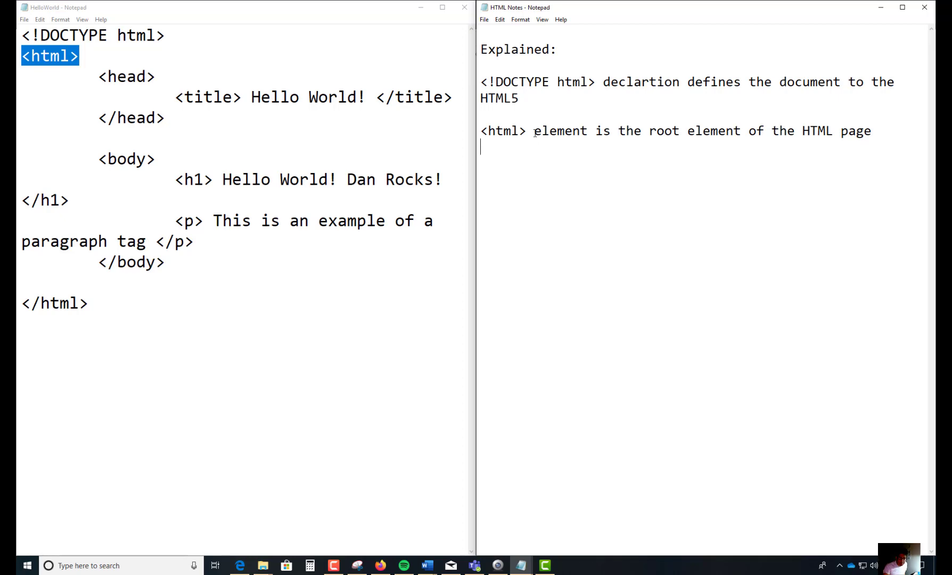
Pick <head> from HelloWorld and write '<head> element contains meta information about the document'
{"action": "left_click", "coordinate": [157, 77]}
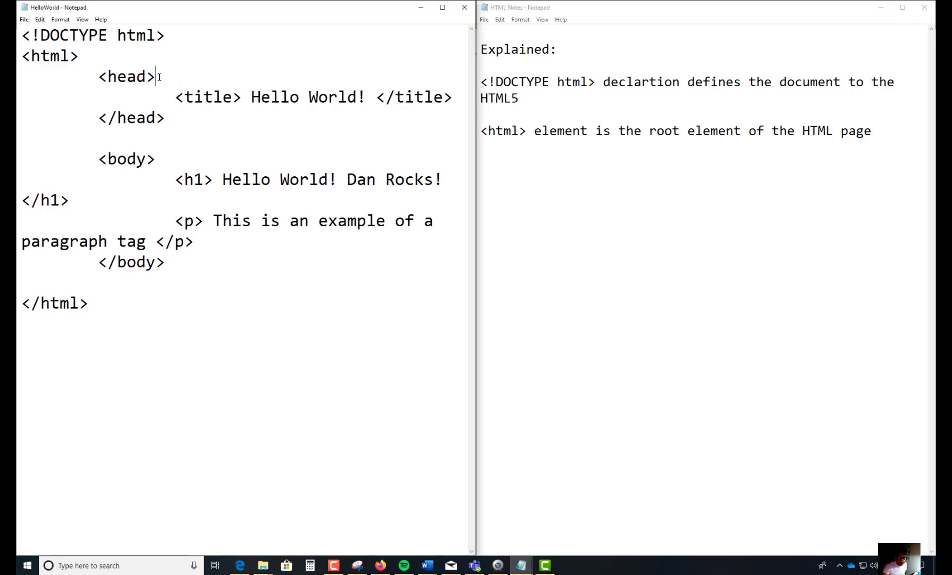
{"action": "double_click", "coordinate": [125, 77]}
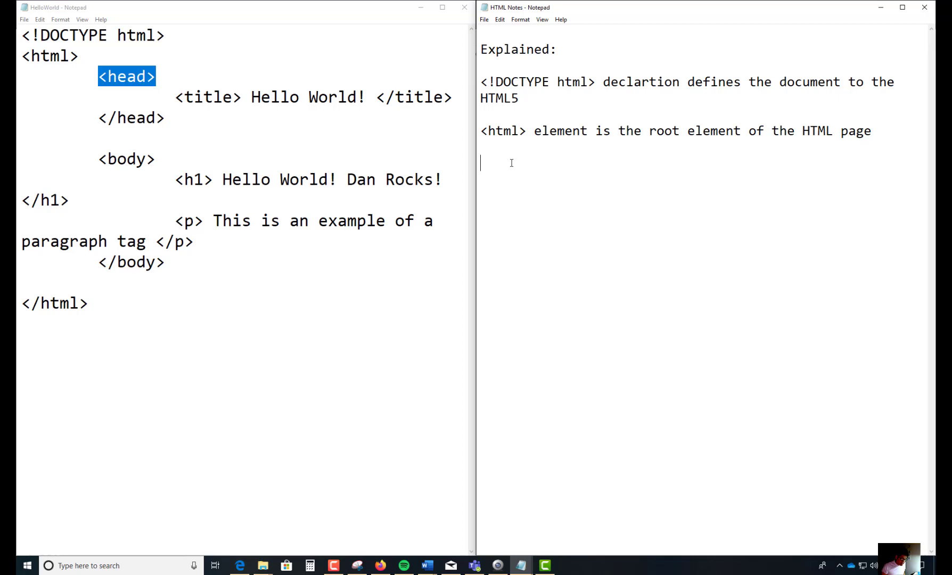
{"action": "type", "text": "<head>"}
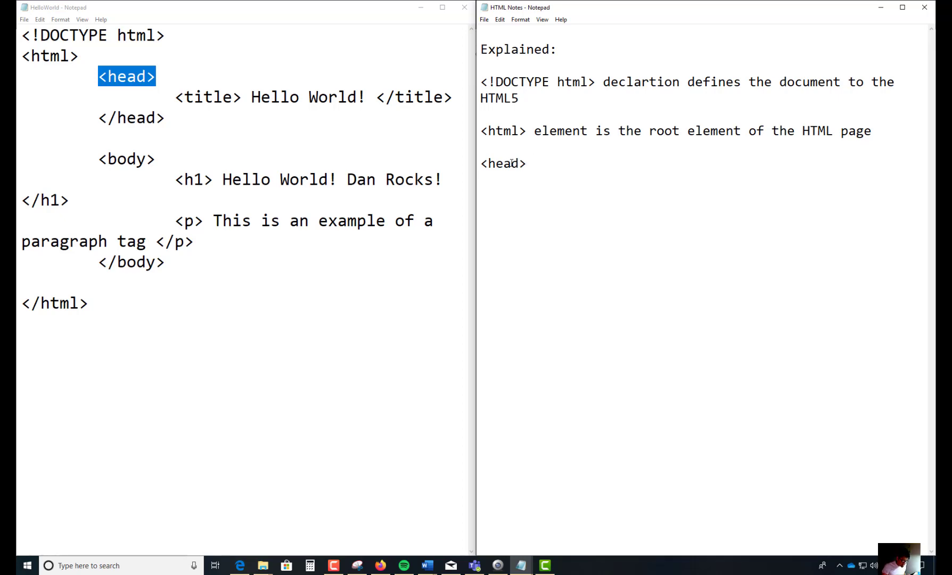
{"action": "type", "text": "elemen"}
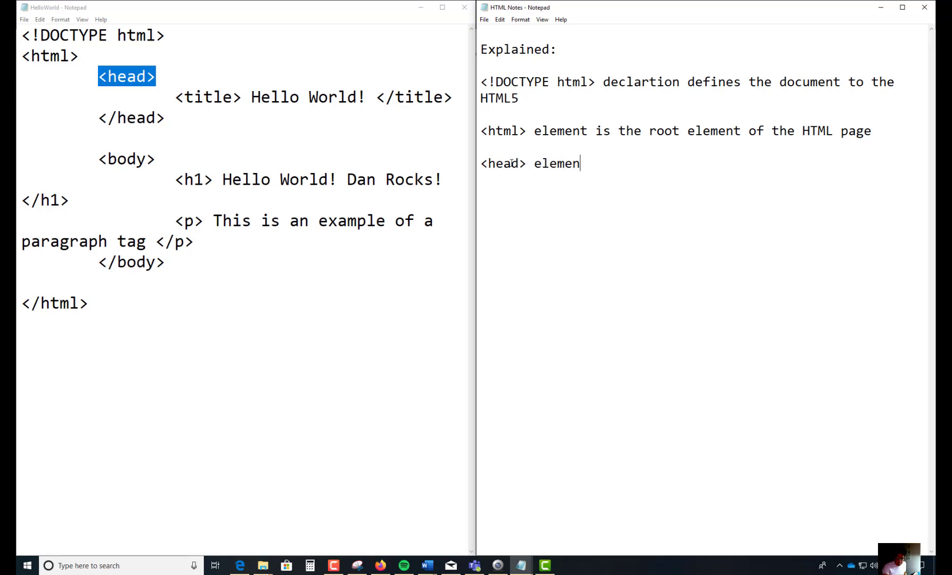
{"action": "type", "text": "t"}
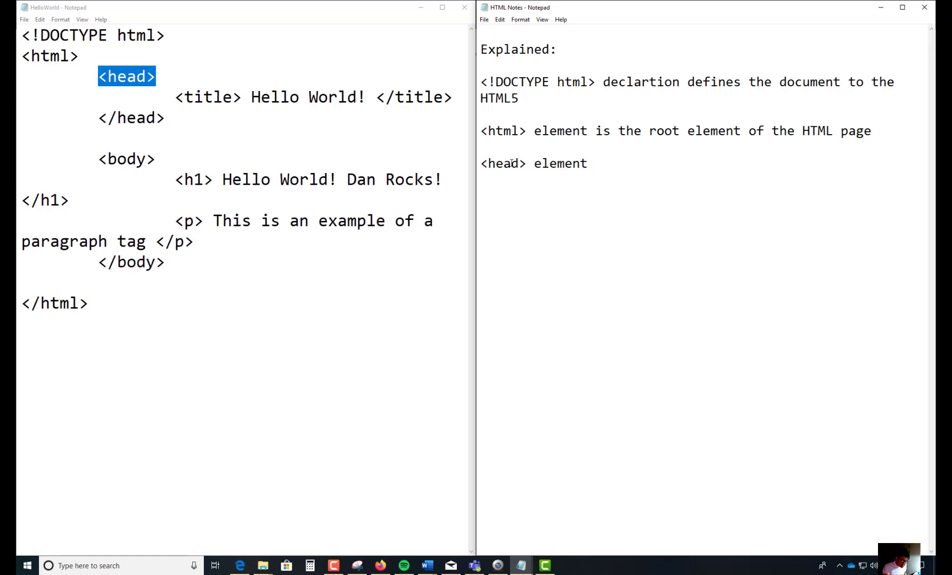
{"action": "type", "text": "contains me"}
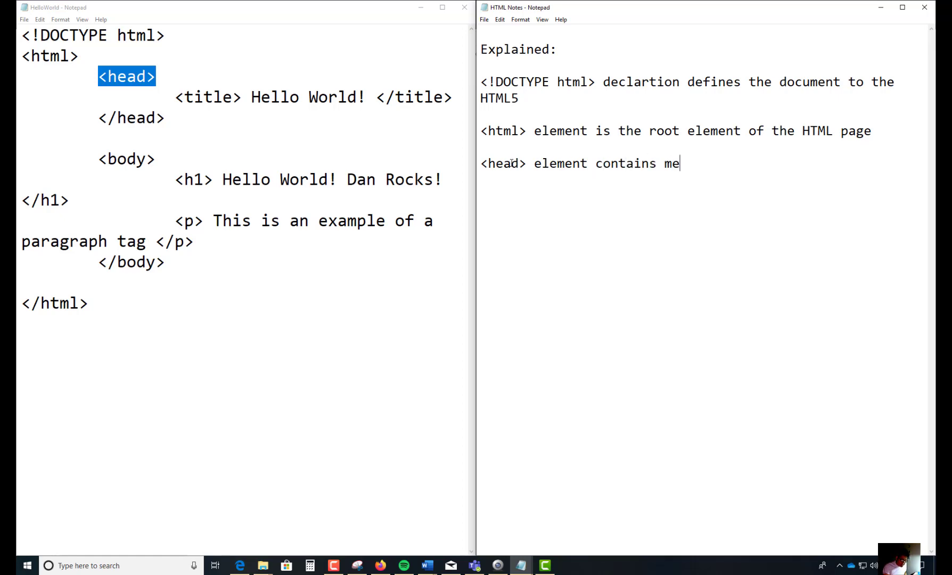
{"action": "type", "text": "ta info"}
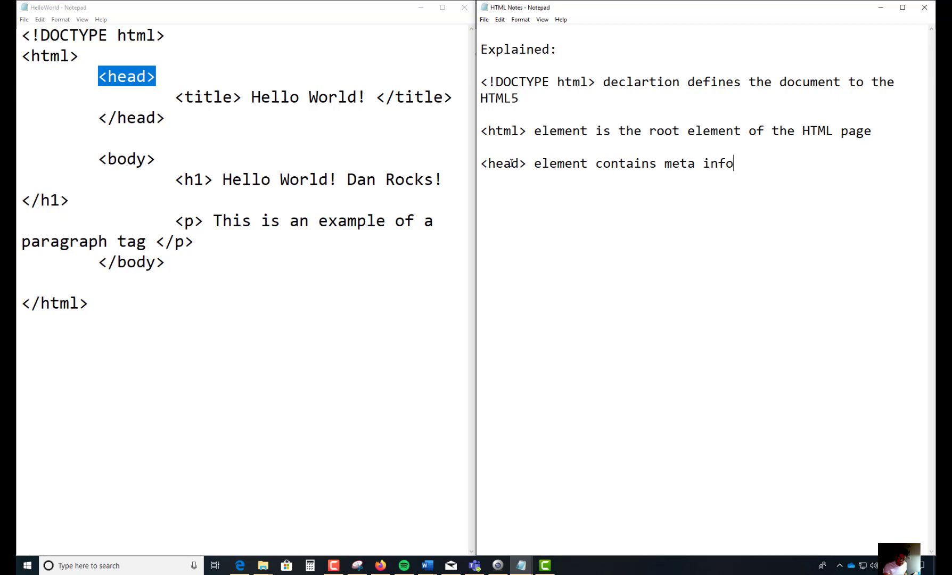
{"action": "type", "text": "rmation about the documen"}
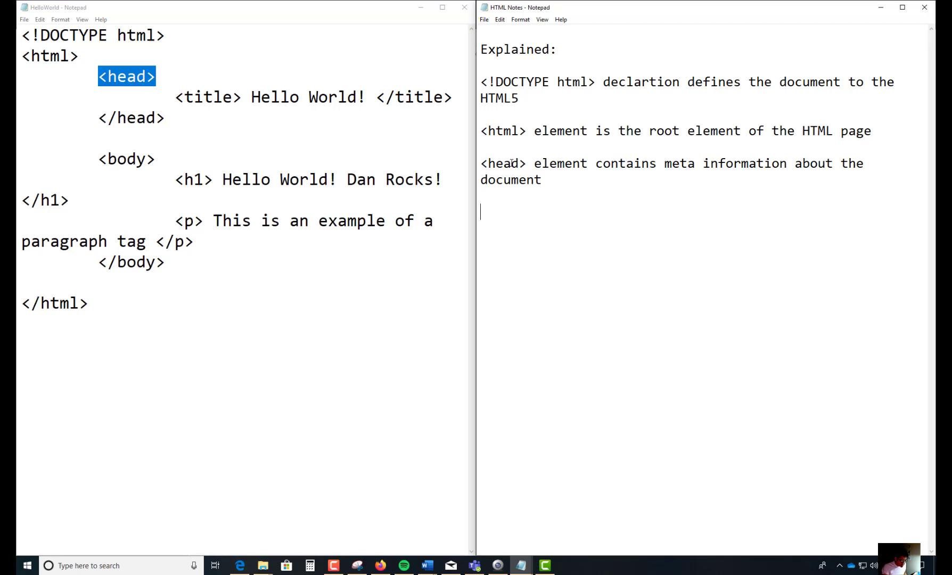
{"action": "type", "text": "titl"}
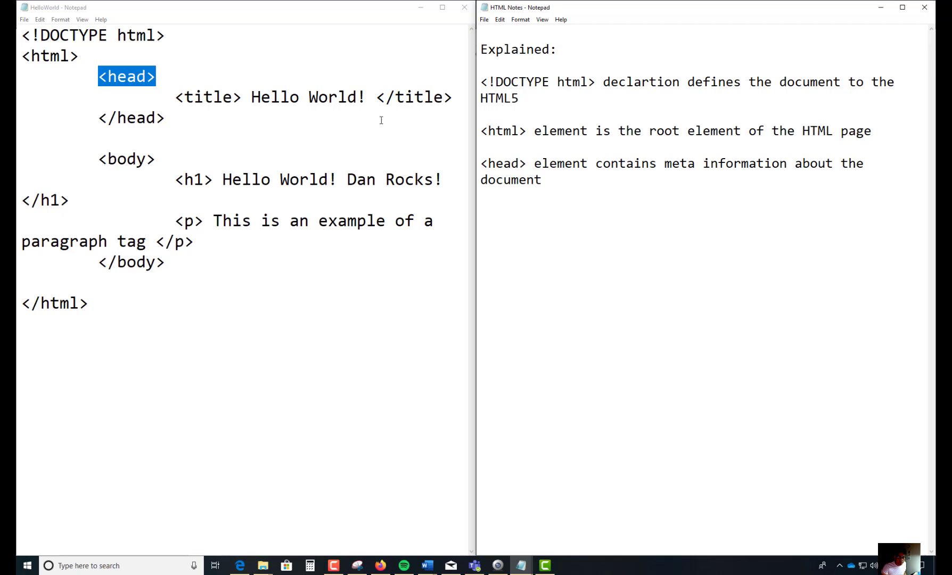
Write '<title> element specifies a title for the document', erasing stray letters on the new line
{"action": "double_click", "coordinate": [209, 97]}
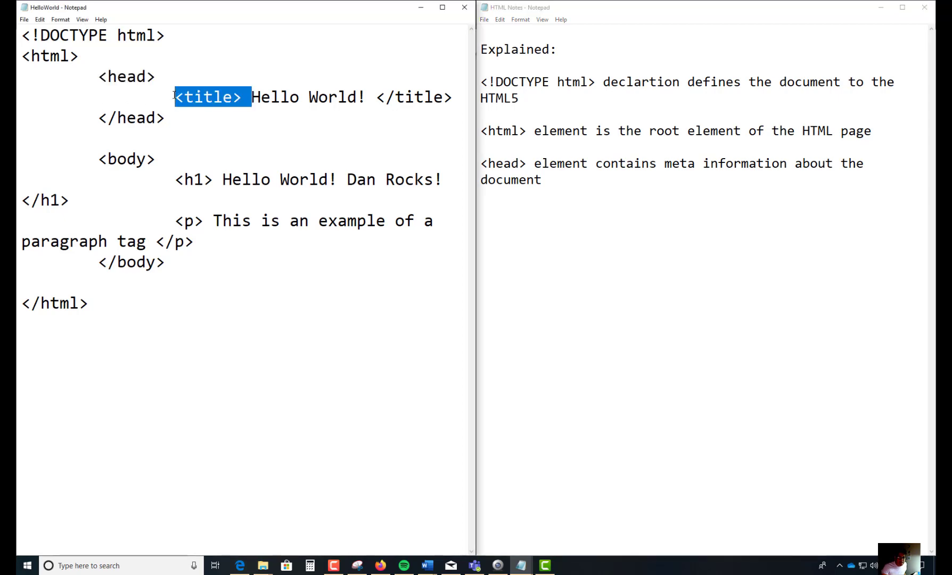
{"action": "mouse_move", "coordinate": [531, 214]}
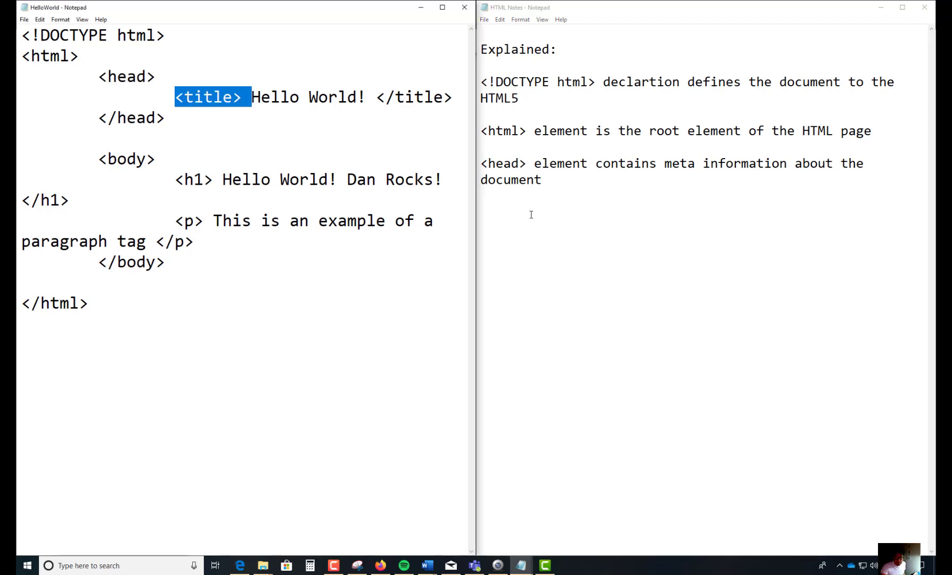
{"action": "type", "text": "<title>"}
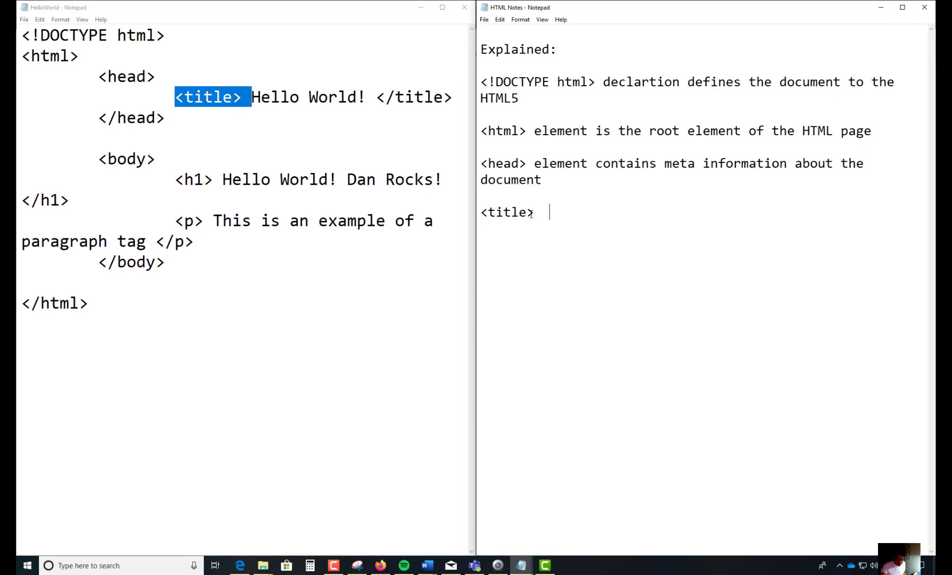
{"action": "type", "text": "element"}
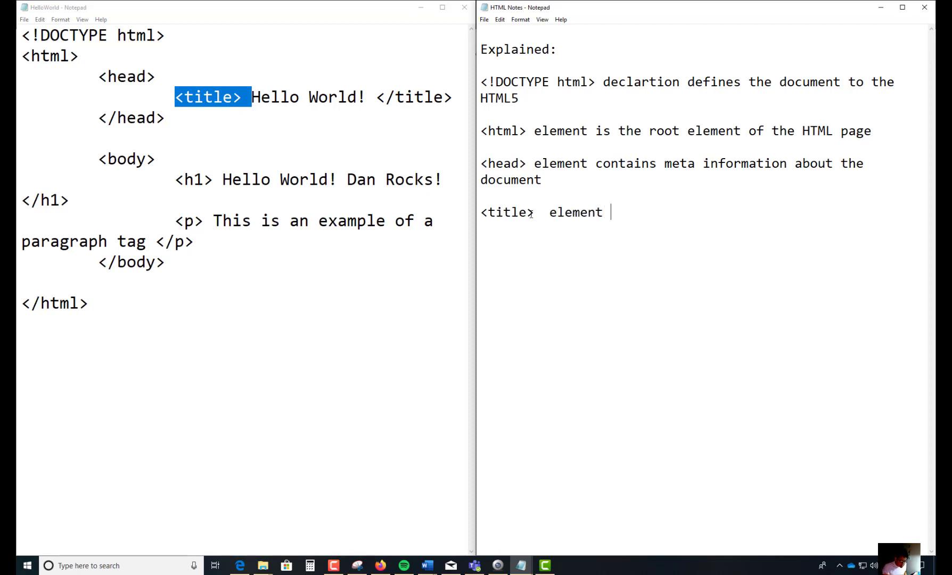
{"action": "type", "text": "specifie"}
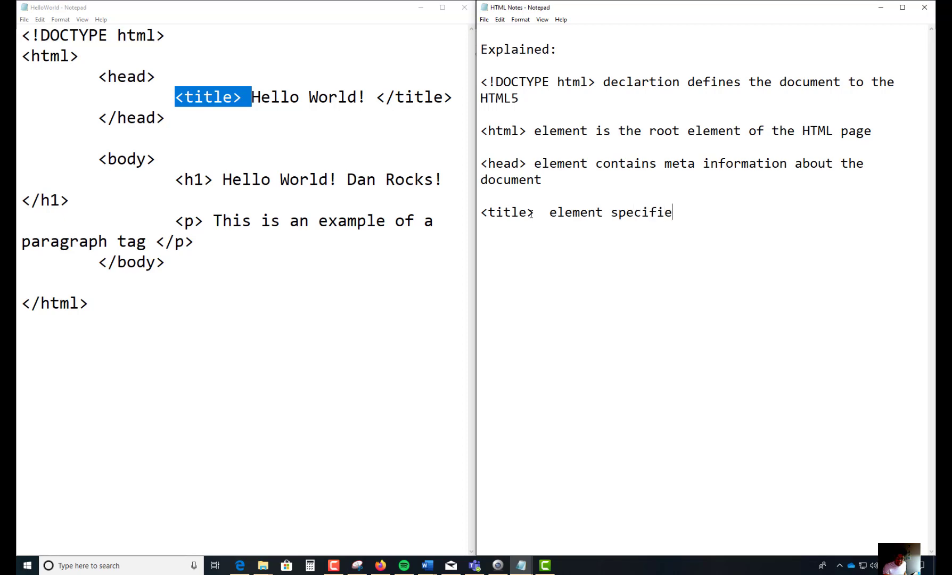
{"action": "type", "text": "s a title fo"}
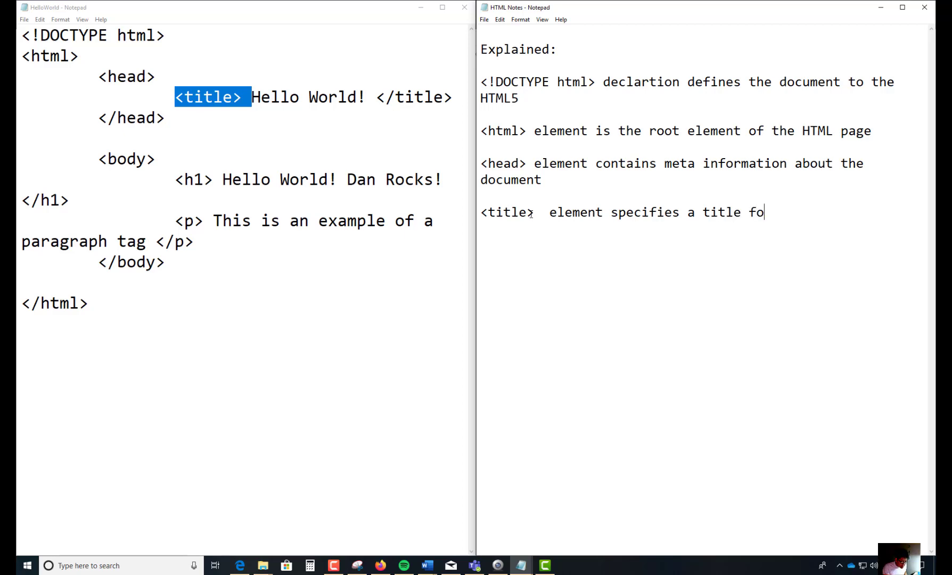
{"action": "type", "text": "r the document"}
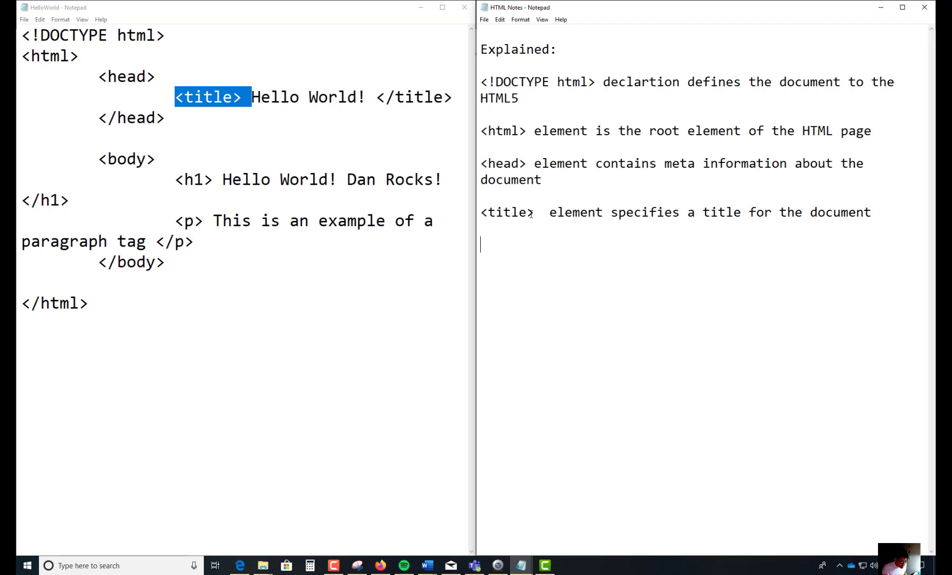
{"action": "type", "text": "bo"}
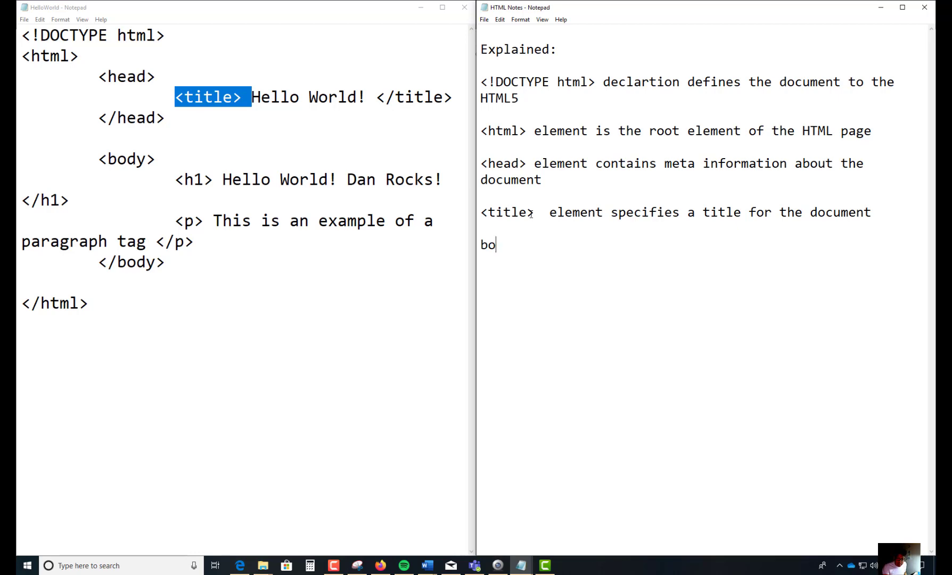
{"action": "key", "text": "Backspace"}
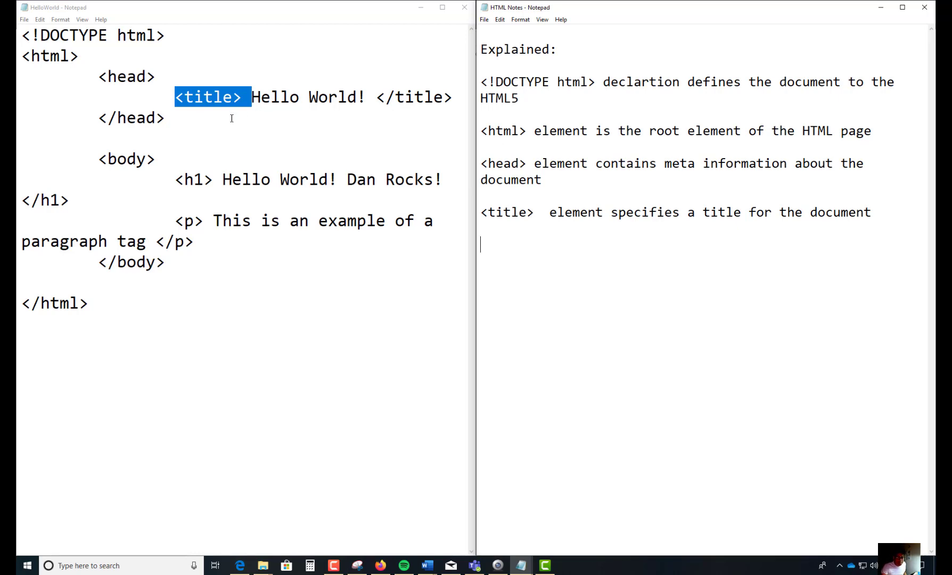
Pick <body> from HelloWorld and write '<body> element contains the visible page content'
{"action": "double_click", "coordinate": [126, 158]}
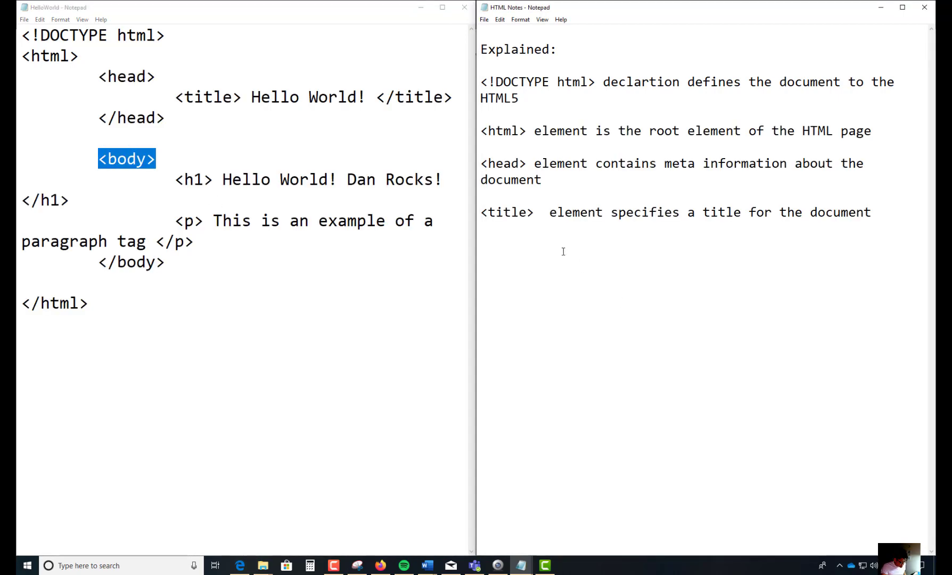
{"action": "type", "text": "<body>"}
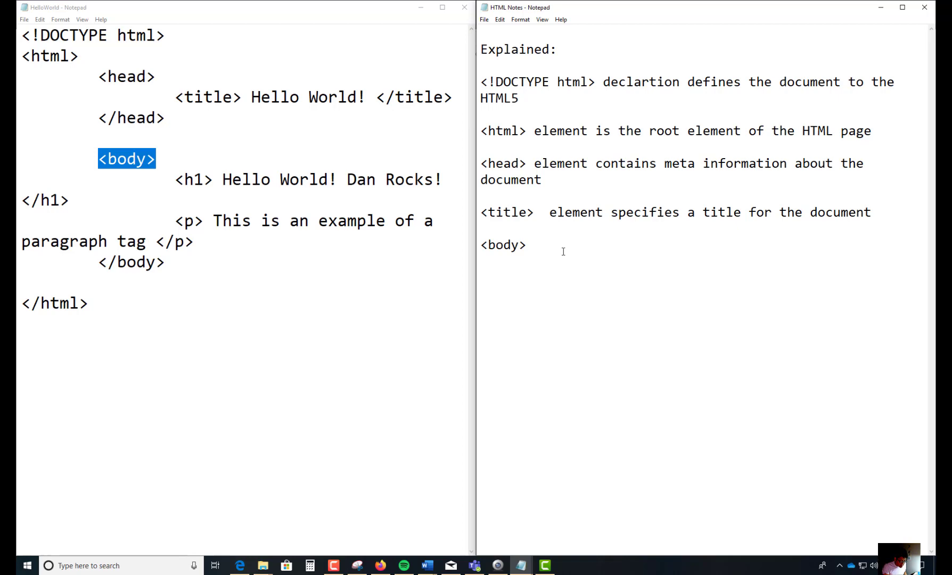
{"action": "type", "text": "element"}
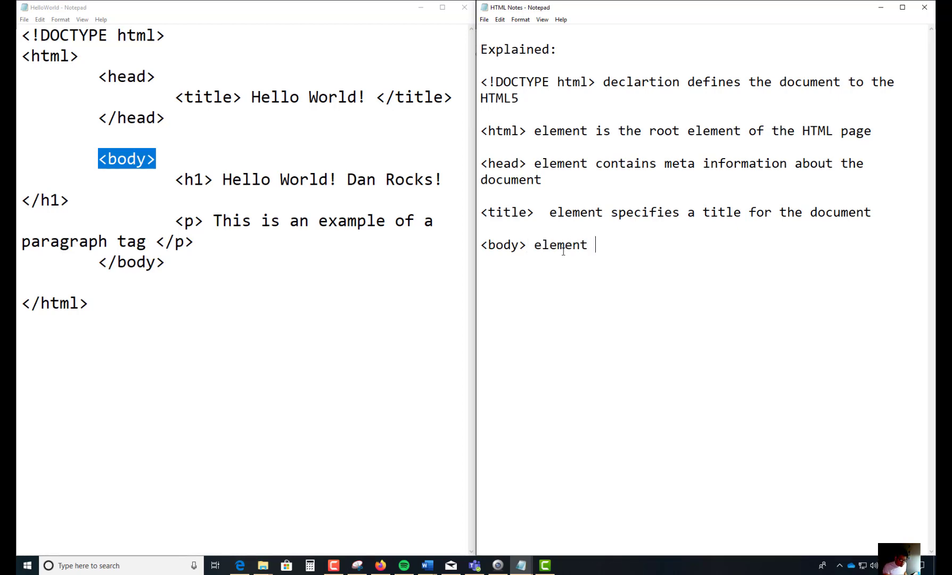
{"action": "type", "text": "conta"}
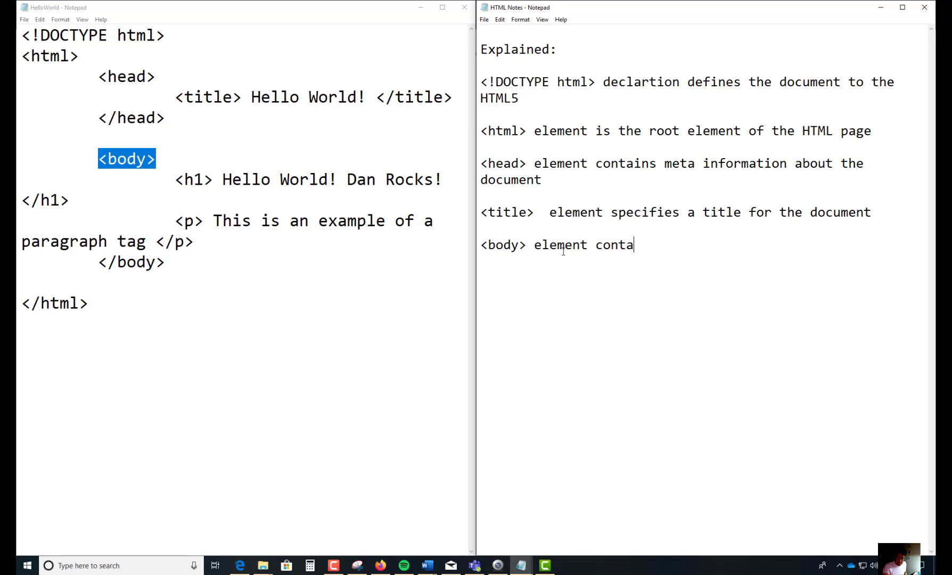
{"action": "type", "text": "ins"}
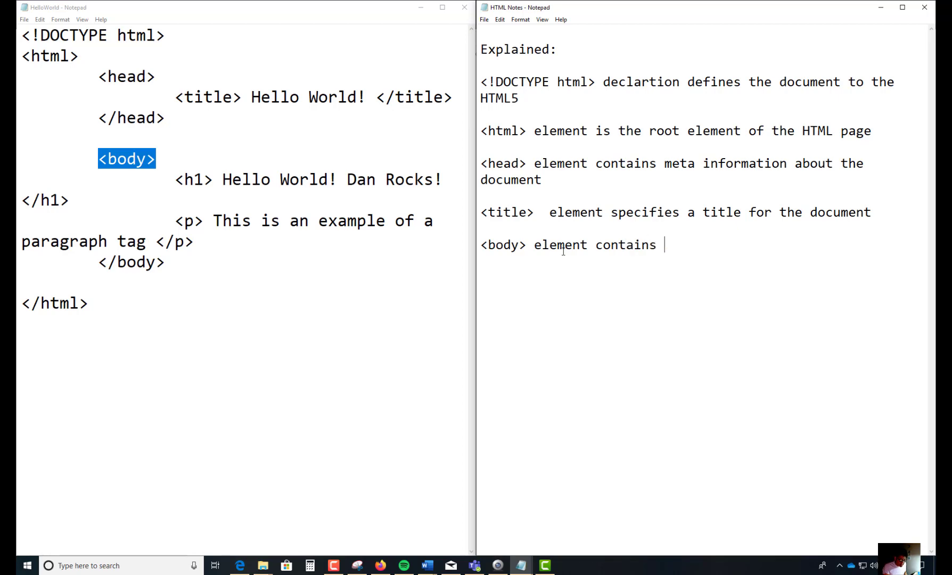
{"action": "type", "text": "the vis"}
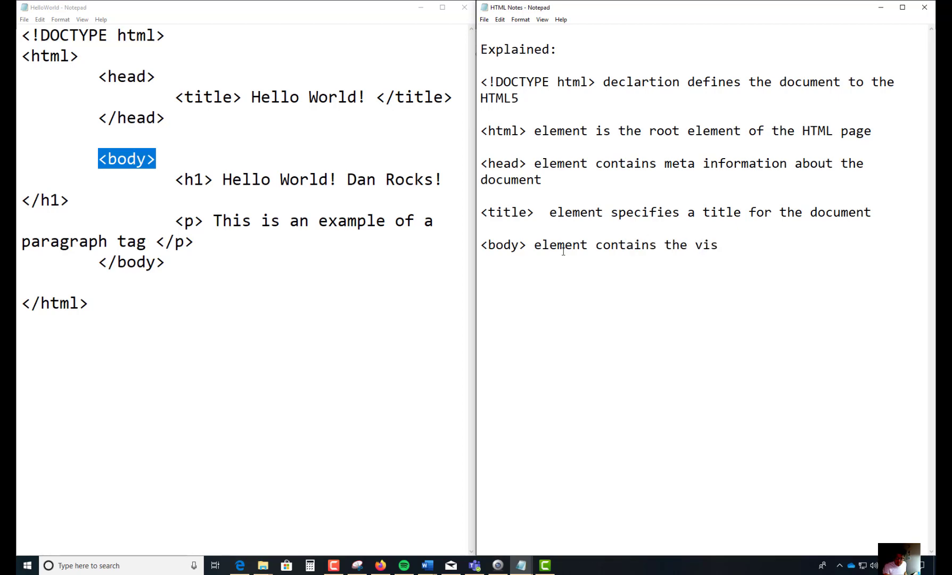
{"action": "type", "text": "ible page content"}
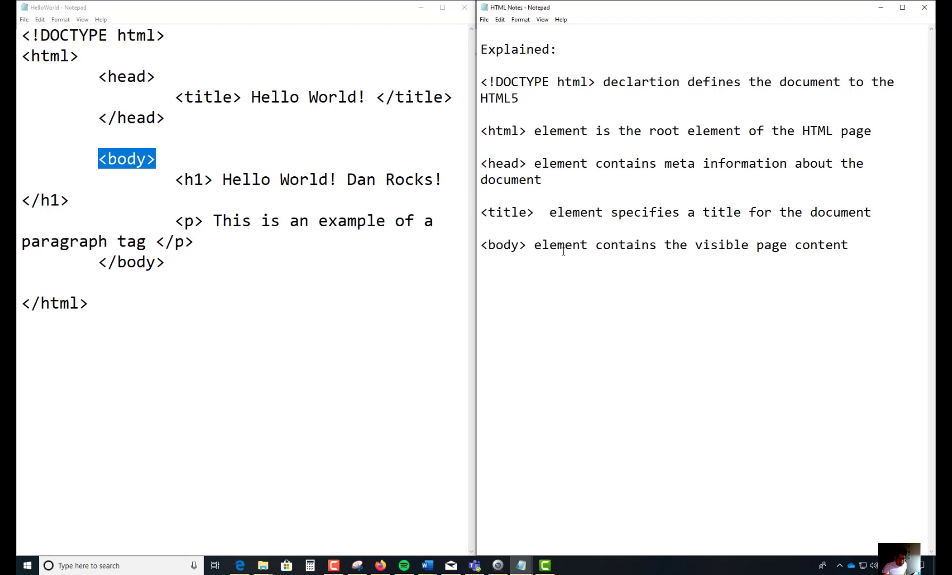
{"action": "left_click", "coordinate": [206, 179]}
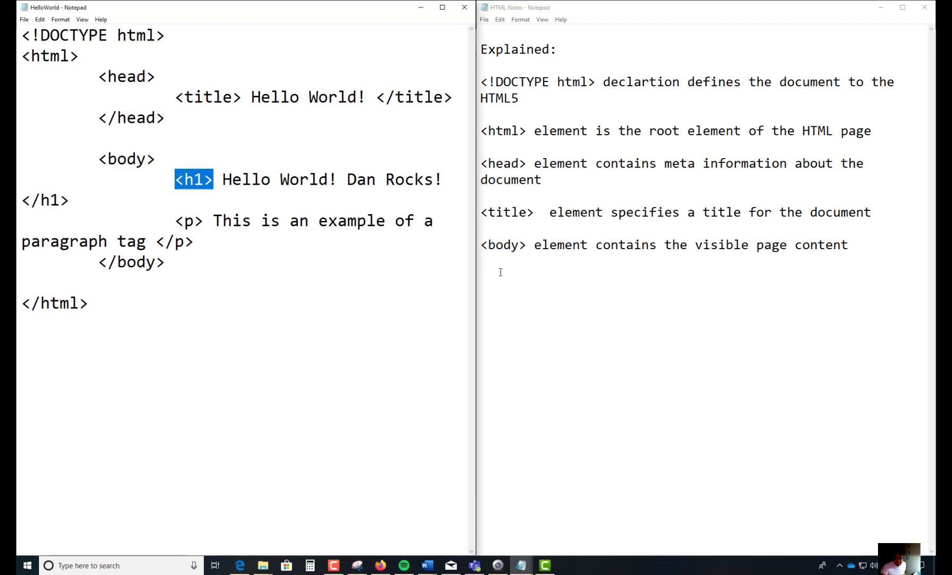
Write '<h1> element defines a large heading' on its own line
{"action": "type", "text": "<h1>"}
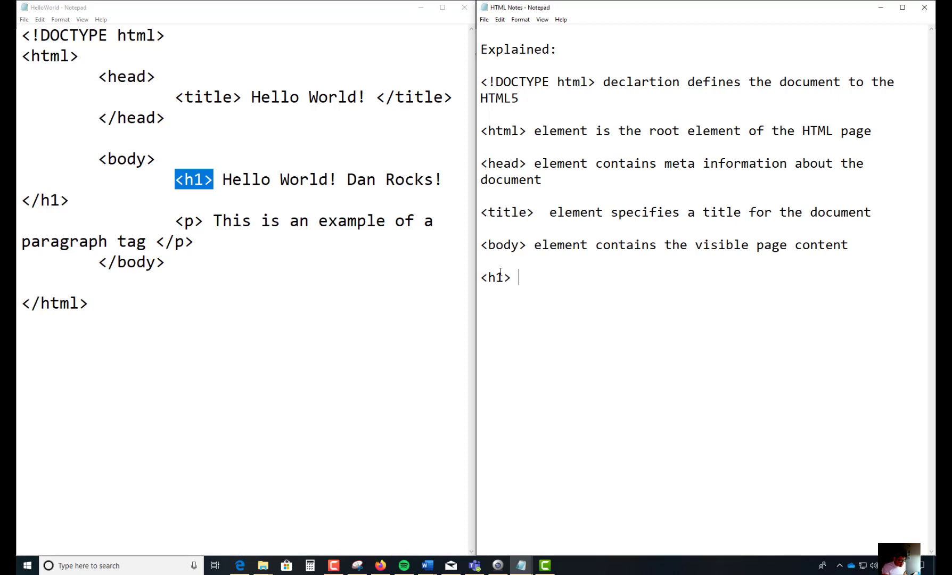
{"action": "type", "text": "elemen"}
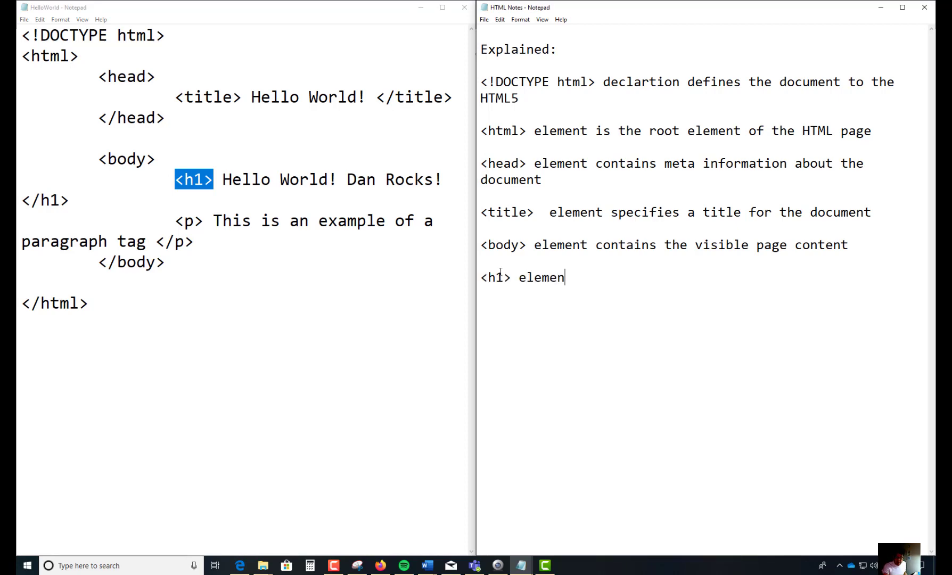
{"action": "type", "text": "t defines"}
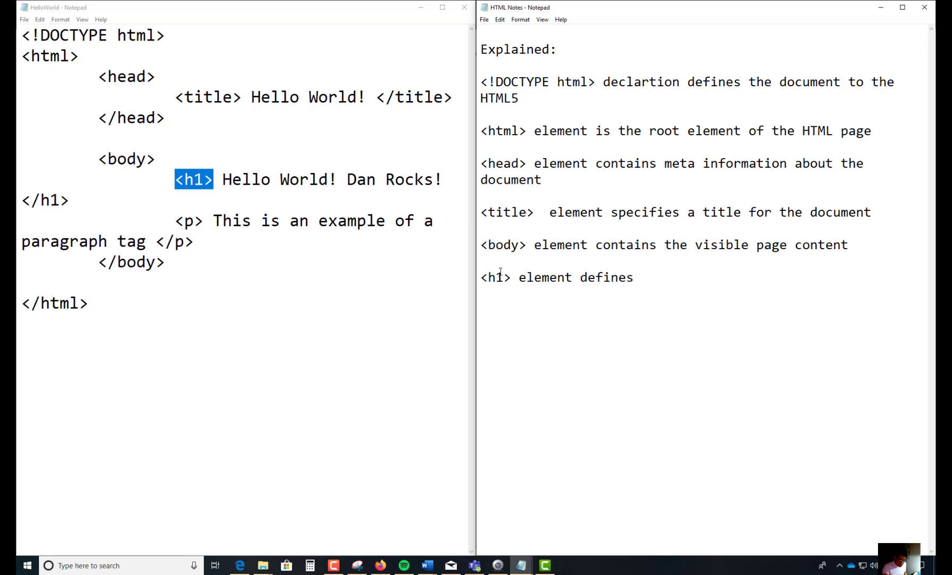
{"action": "type", "text": "a large"}
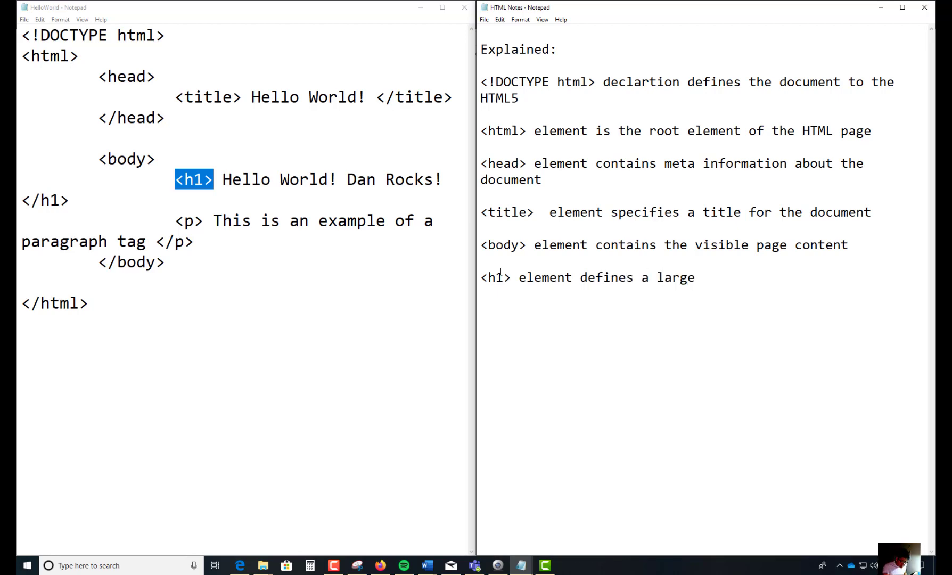
{"action": "type", "text": "heading"}
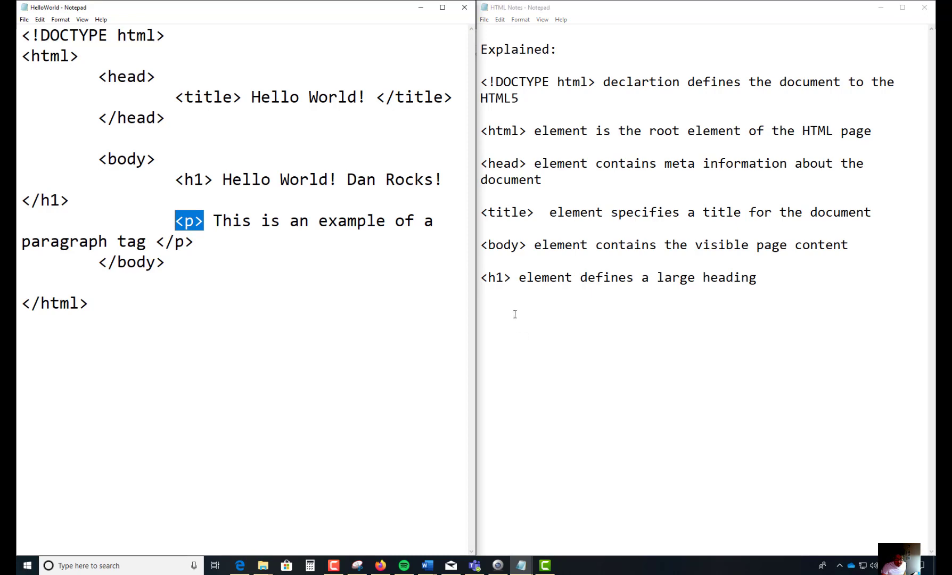
Write '<p> element defines a paragraph' on its own line
{"action": "type", "text": "<p>"}
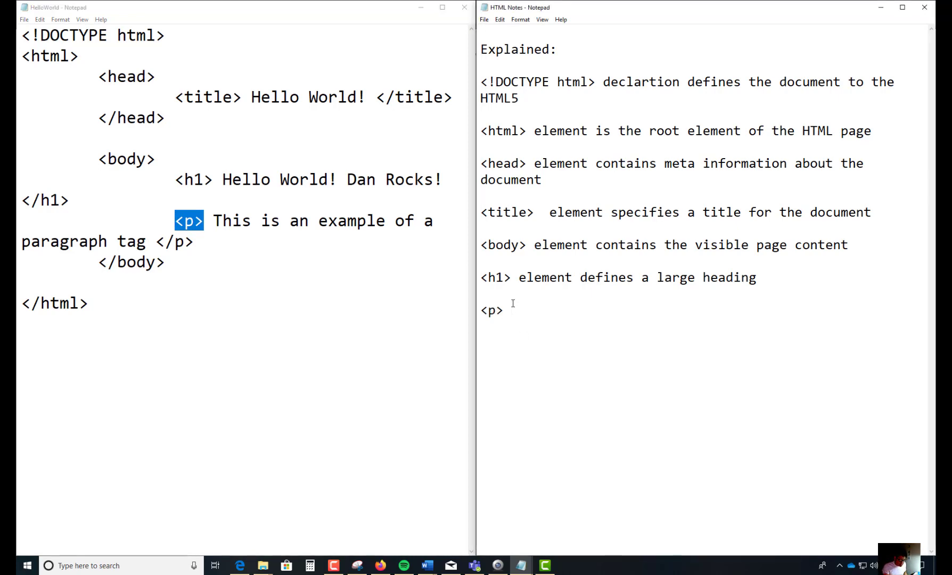
{"action": "type", "text": "element def"}
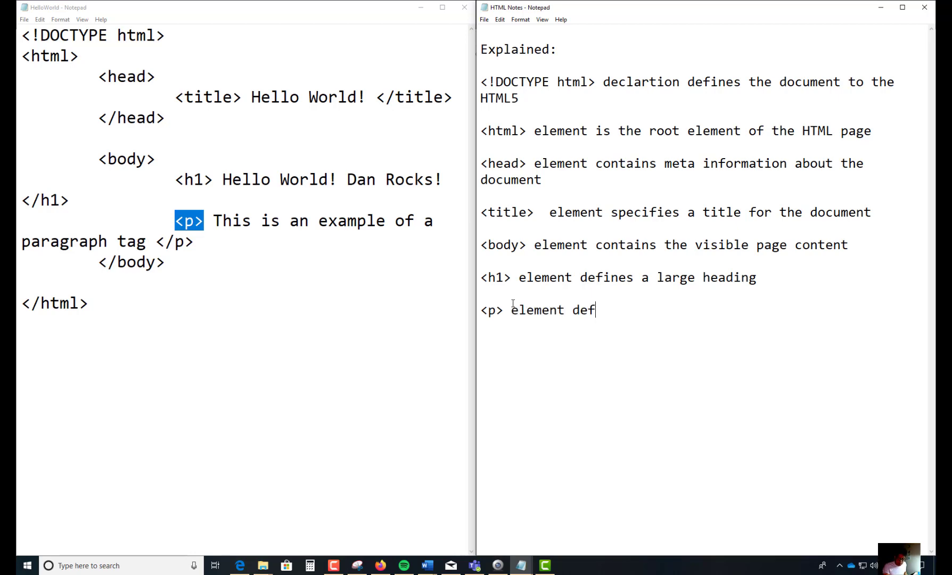
{"action": "type", "text": "ines"}
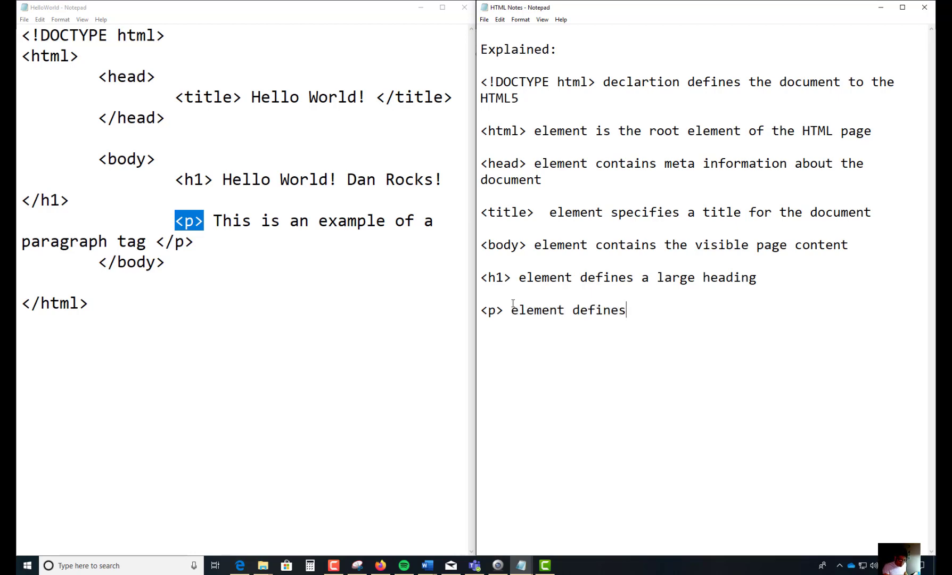
{"action": "type", "text": "a"}
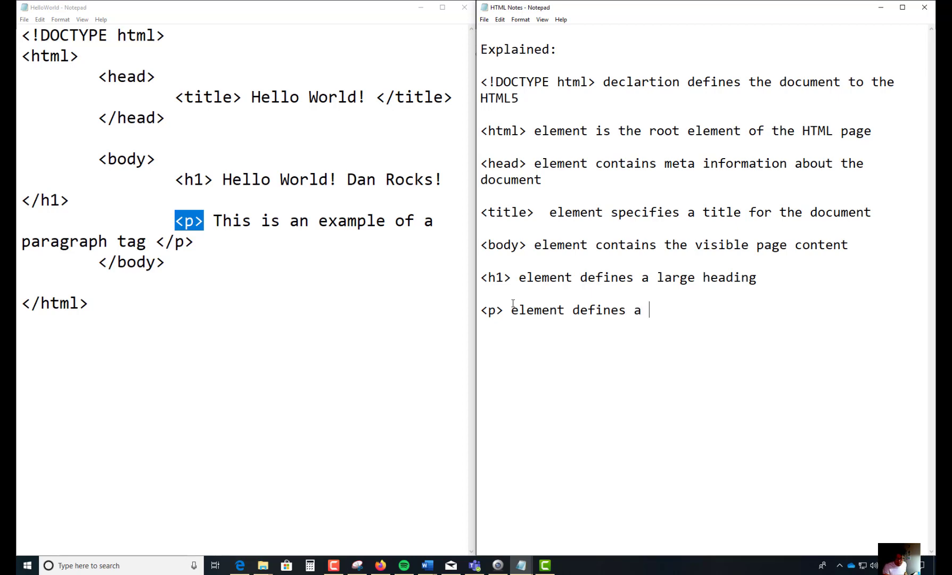
{"action": "type", "text": "paragrap"}
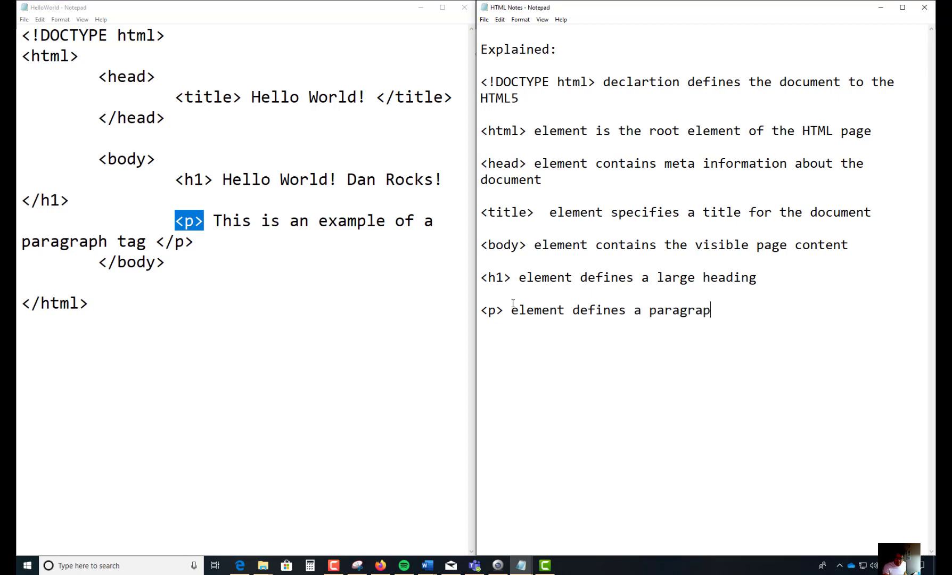
{"action": "type", "text": "h"}
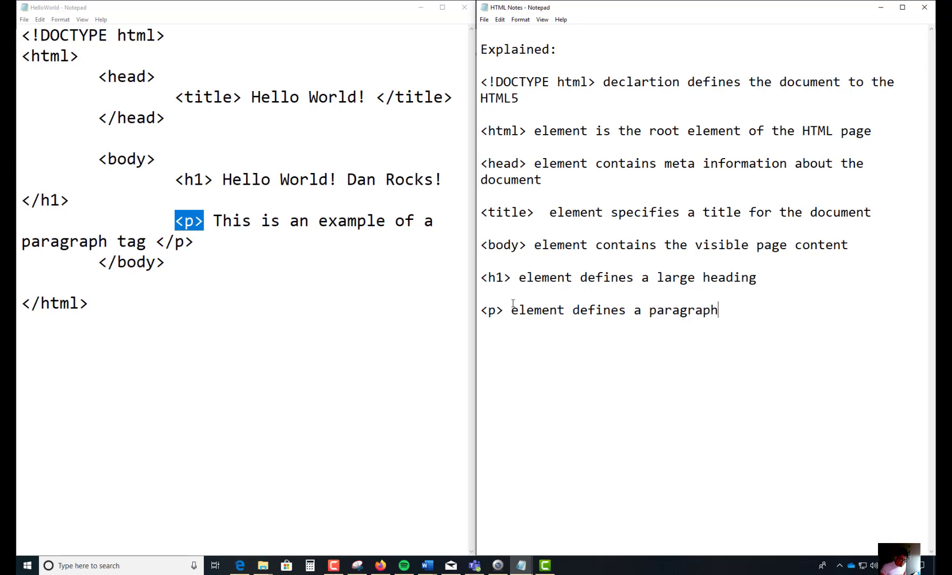
{"action": "mouse_move", "coordinate": [533, 373]}
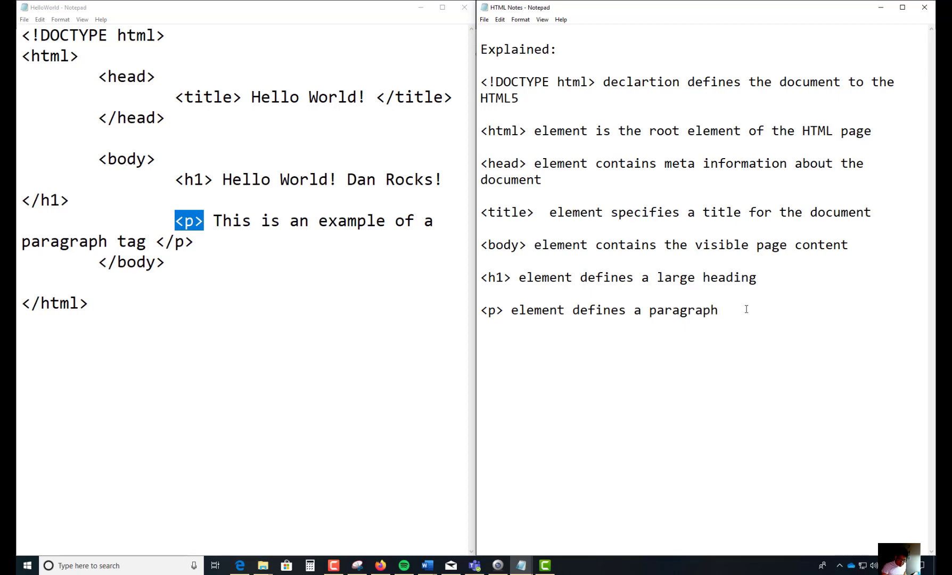
Write 'HTML are elements name surrounded by angle brackets.' followed by an example < > pair
{"action": "key", "text": "enter"}
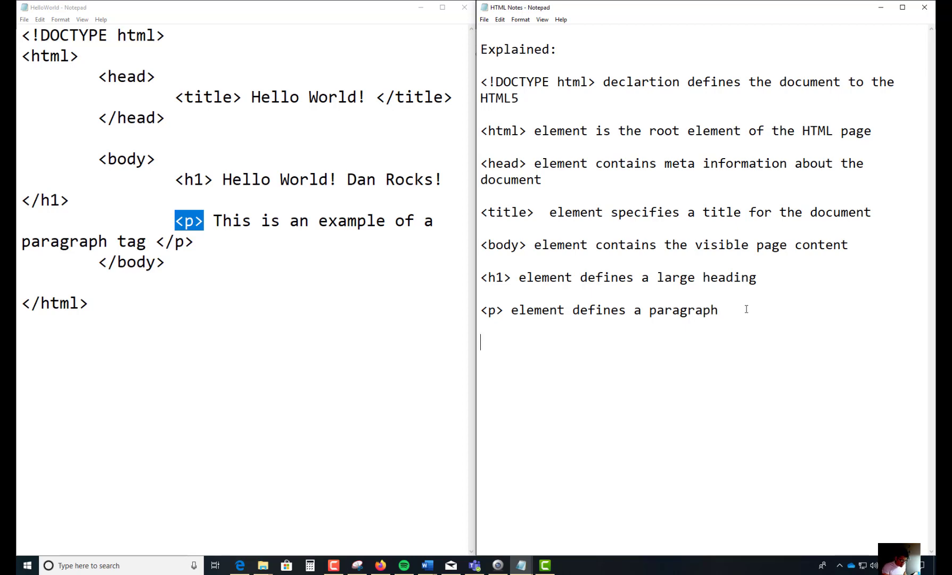
{"action": "type", "text": "HTML ar"}
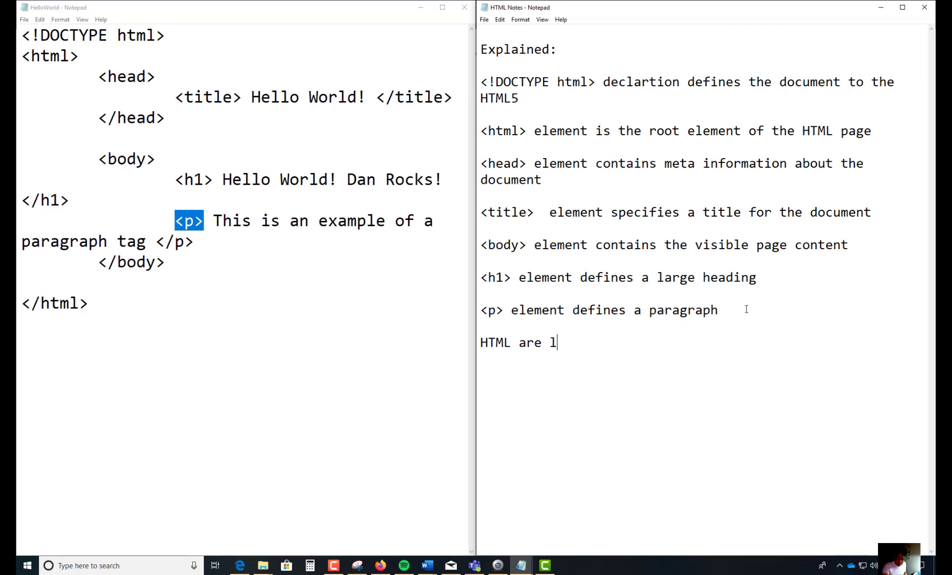
{"action": "type", "text": "elements"}
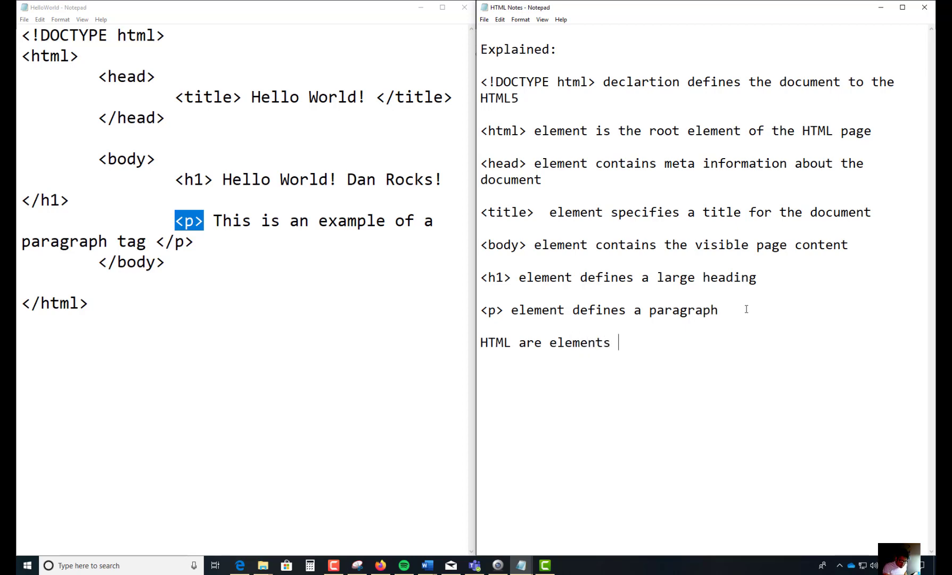
{"action": "type", "text": "name sur"}
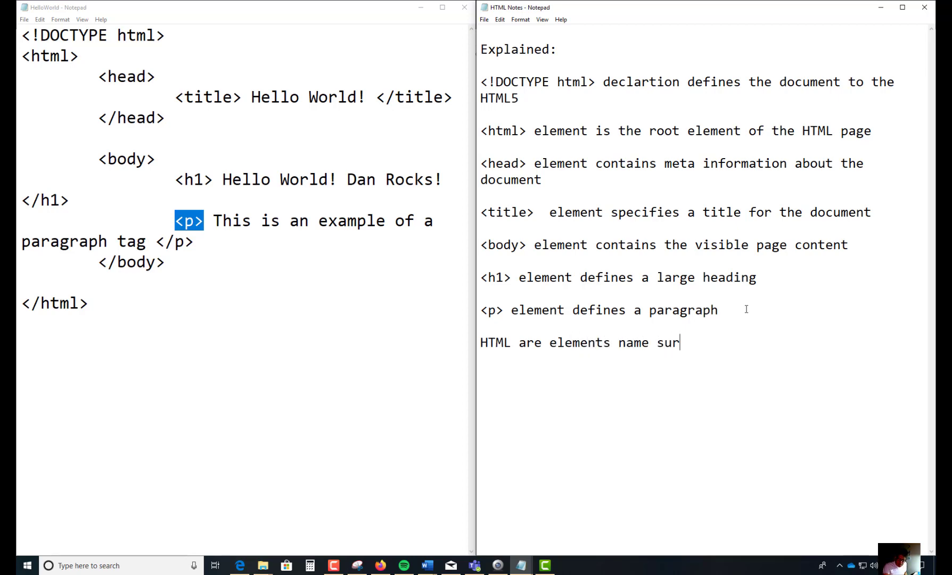
{"action": "type", "text": "rounded"}
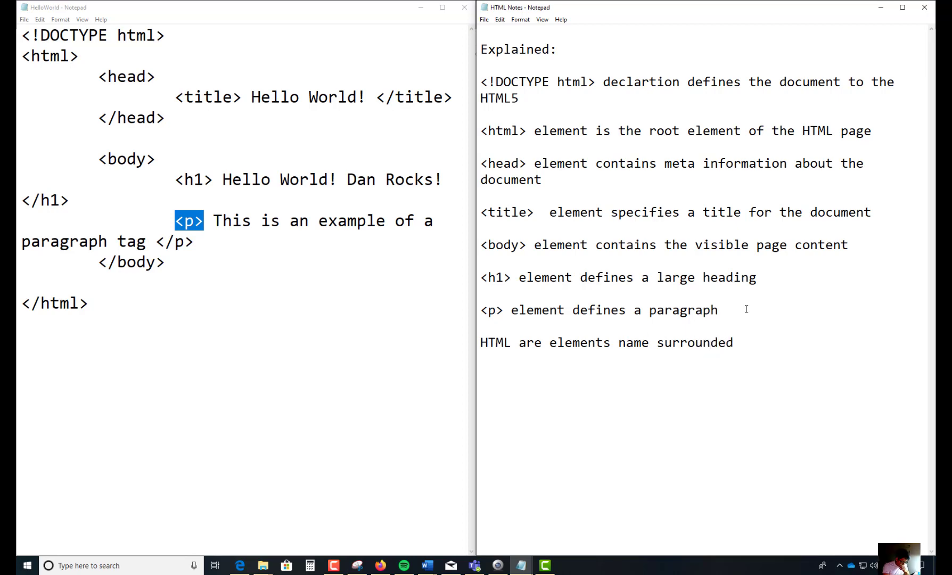
{"action": "type", "text": "by"}
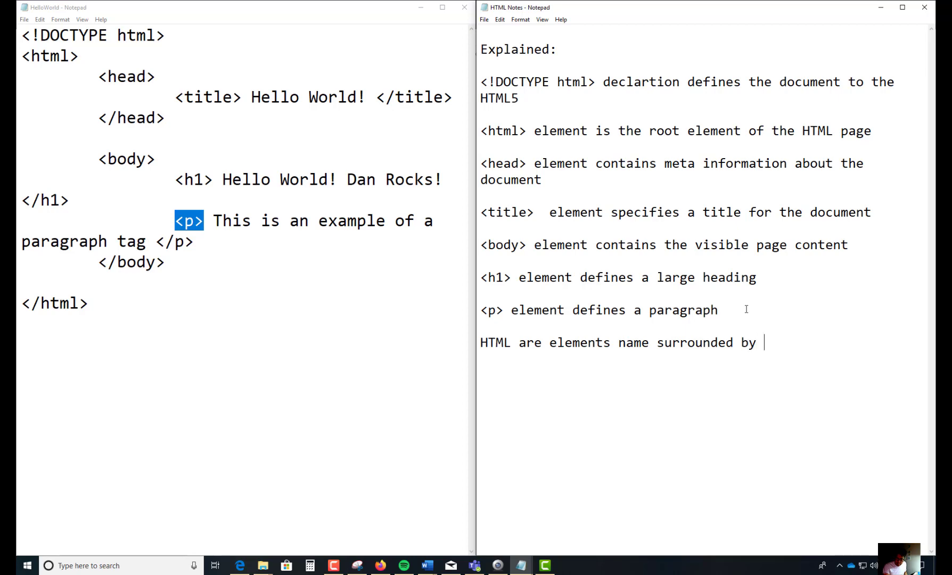
{"action": "type", "text": "angle"}
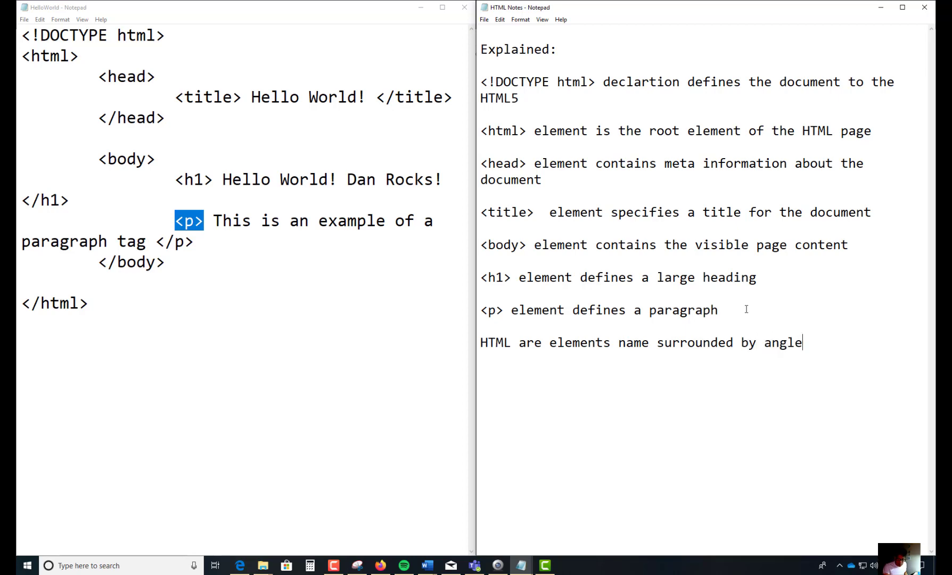
{"action": "type", "text": "brackets"}
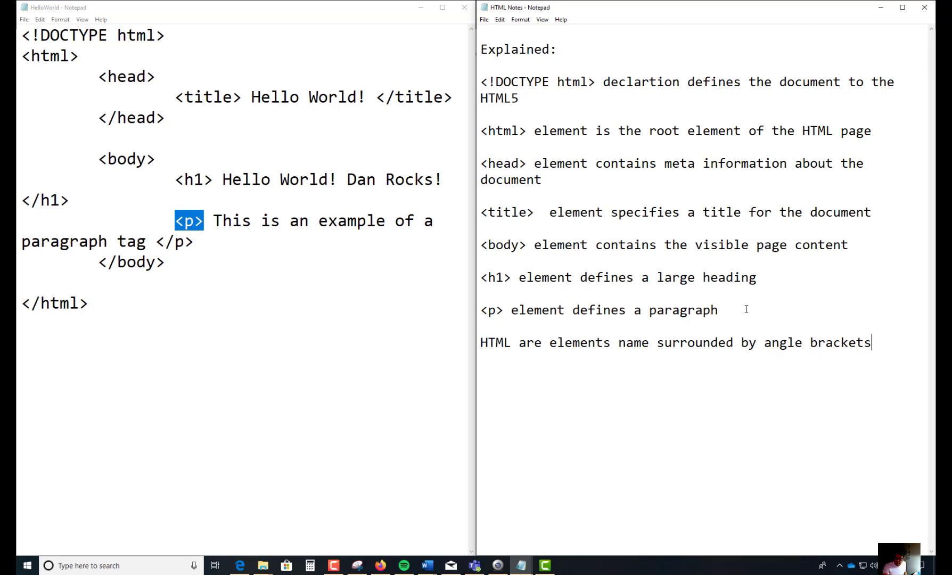
{"action": "type", "text": "."}
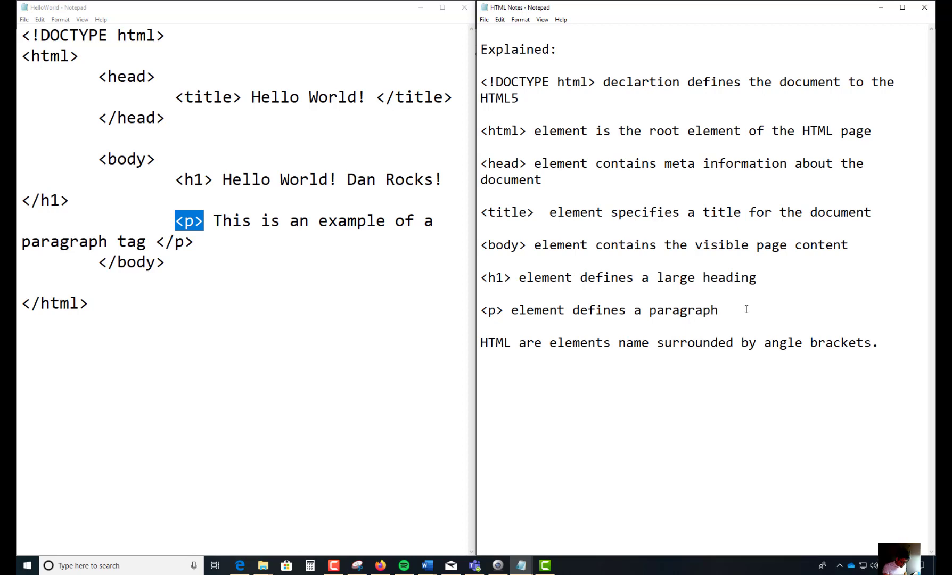
{"action": "type", "text": "<"}
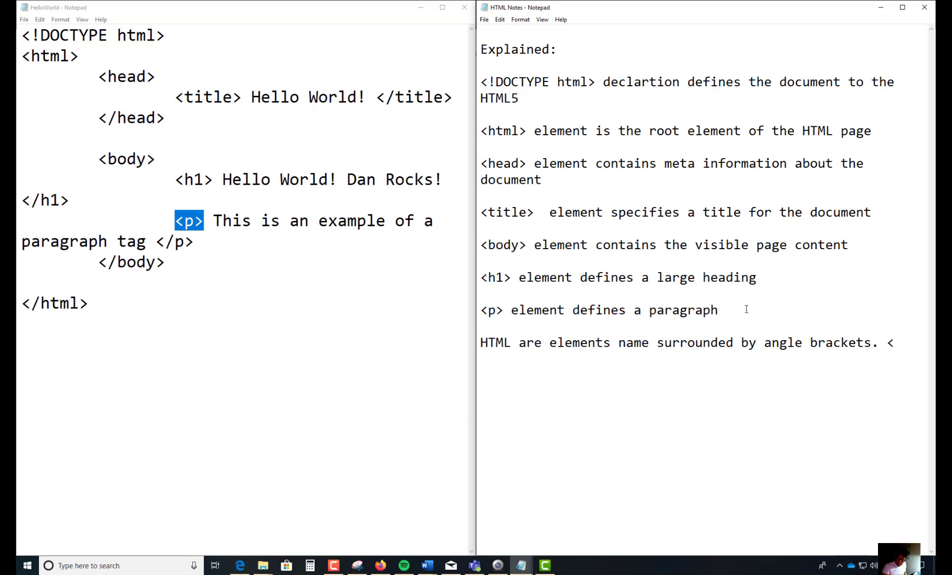
{"action": "type", "text": ">"}
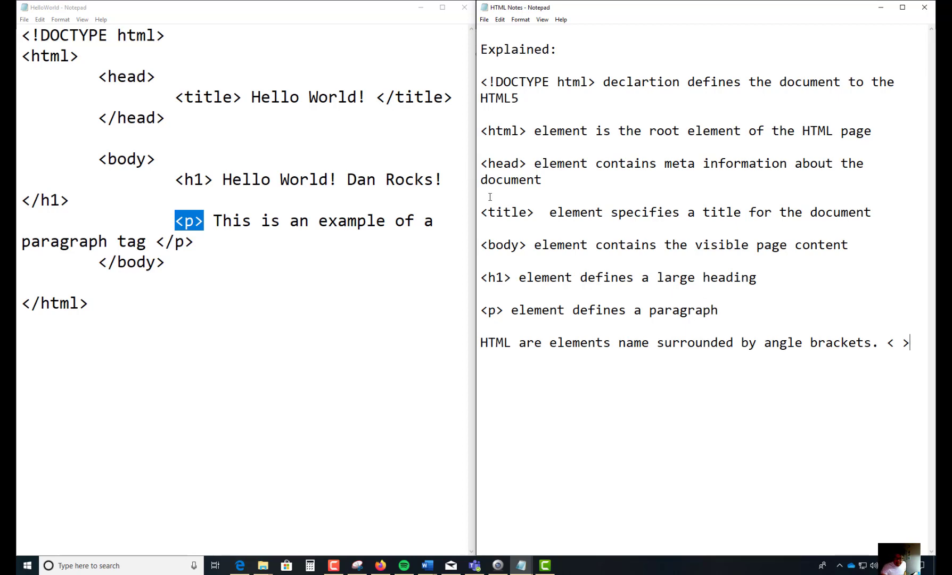
{"action": "double_click", "coordinate": [507, 212]}
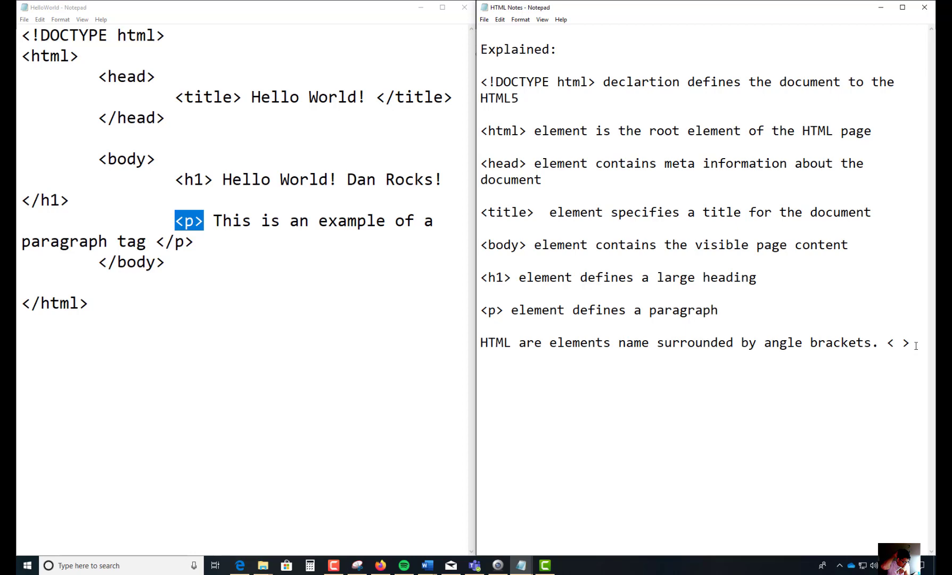
Start a fresh line in HTML Notes and highlight the <head>…</head> pair in HelloWorld
{"action": "key", "text": "enter"}
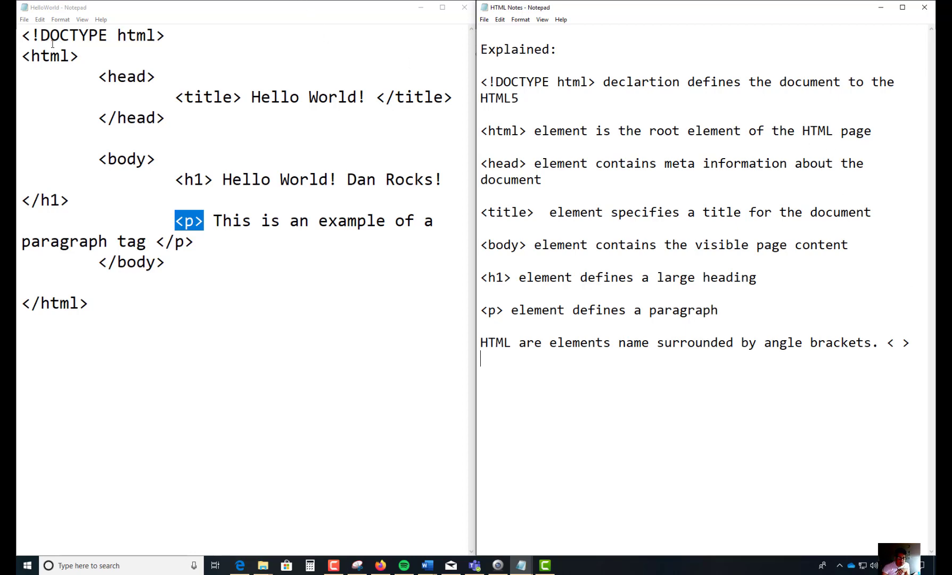
{"action": "double_click", "coordinate": [51, 55]}
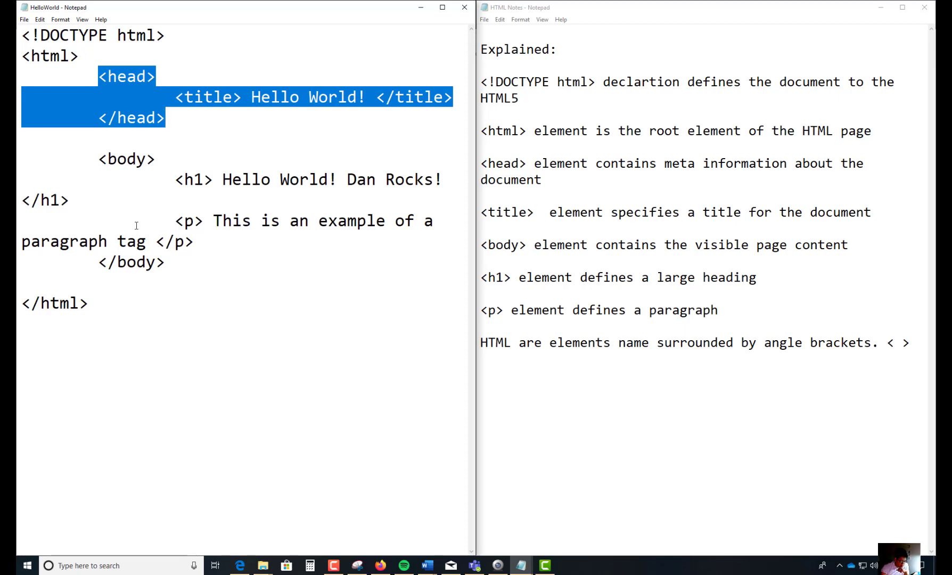
{"action": "mouse_move", "coordinate": [433, 363]}
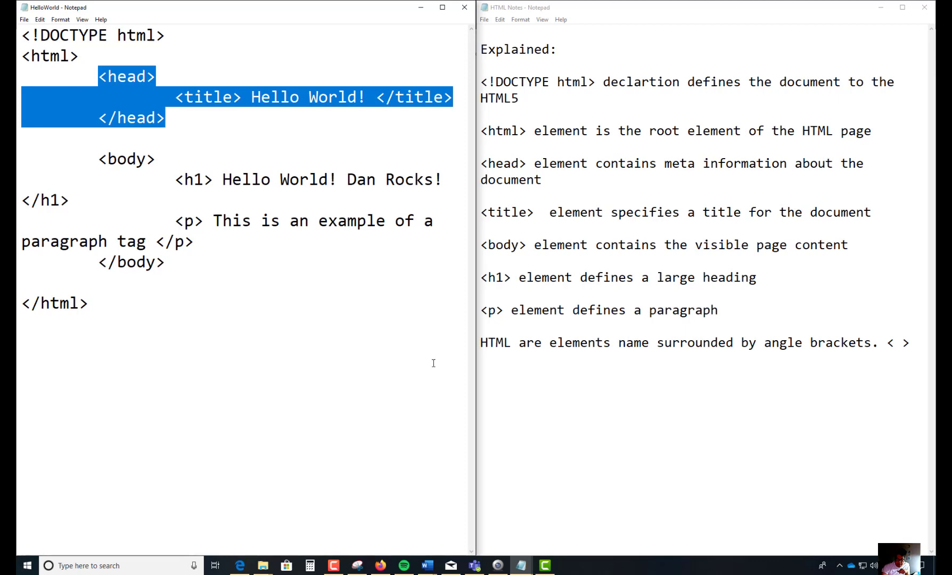
Type "HTML tags comes in pairs." on a new line below the last note
{"action": "left_click", "coordinate": [543, 389]}
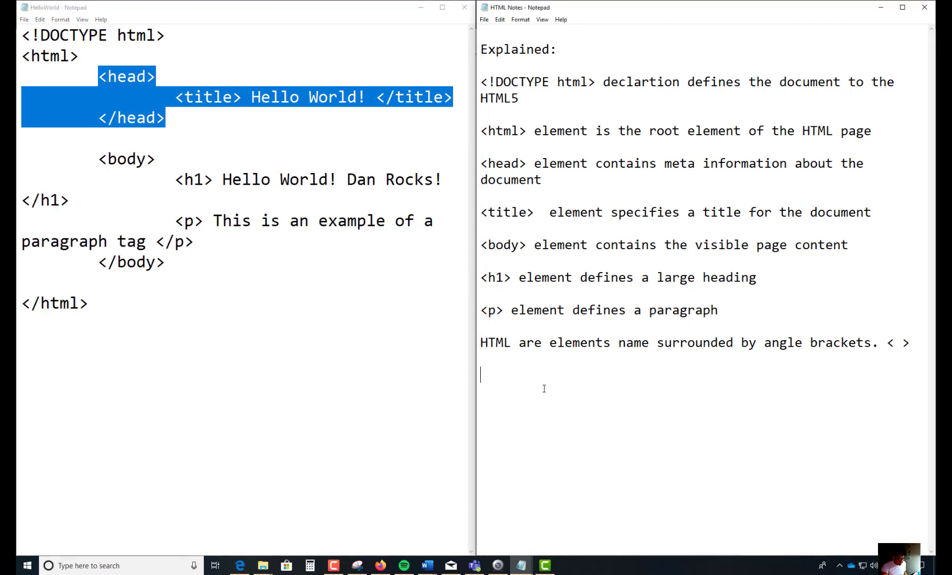
{"action": "type", "text": "HTML a"}
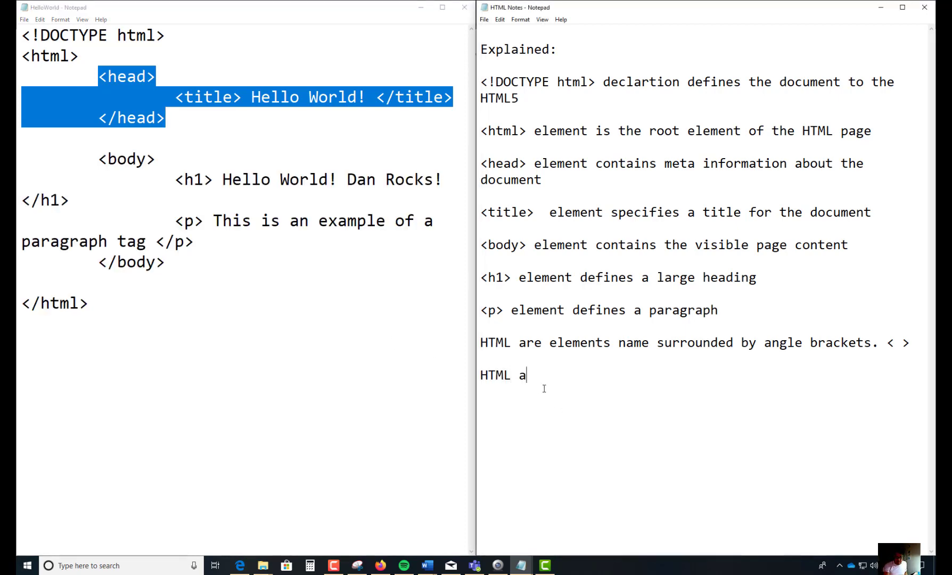
{"action": "type", "text": "tags"}
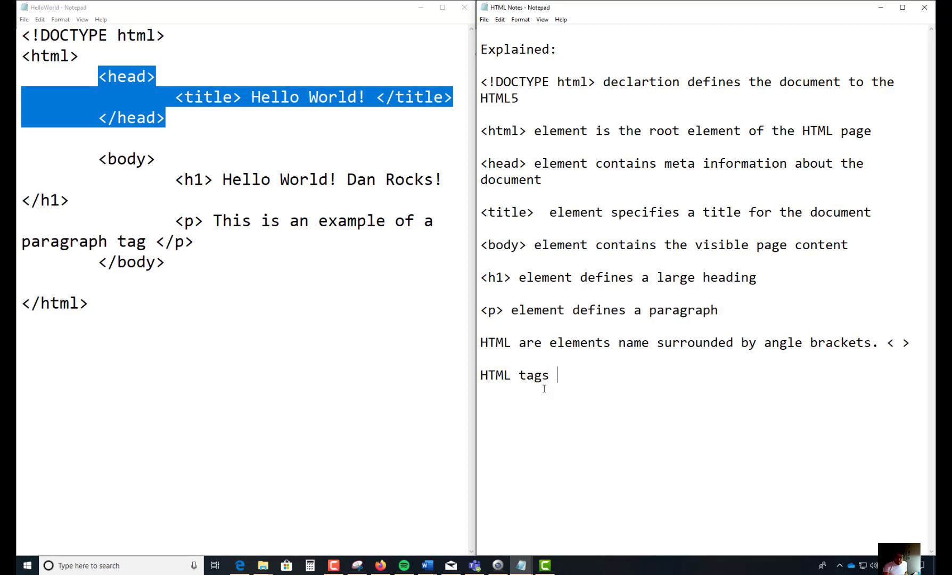
{"action": "type", "text": "comes"}
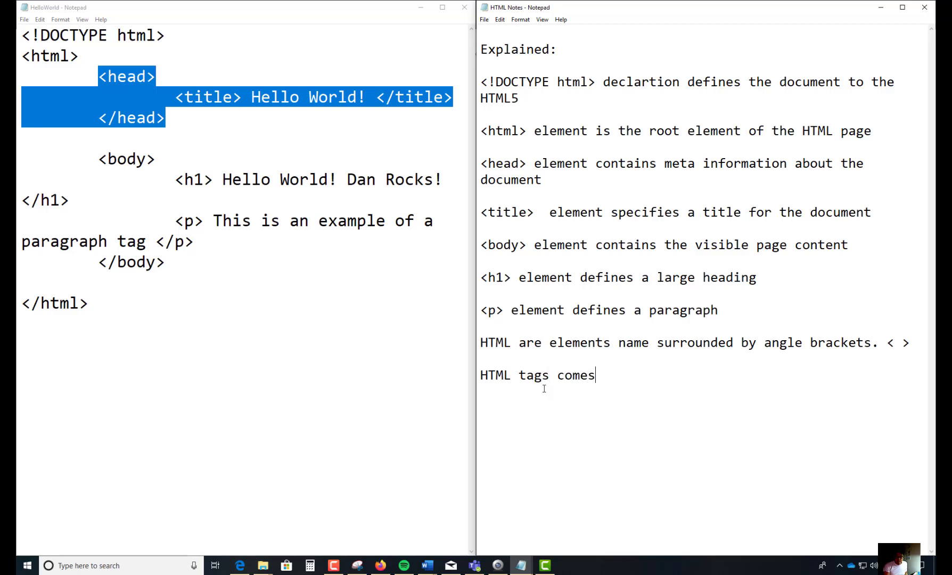
{"action": "type", "text": "in pairs."}
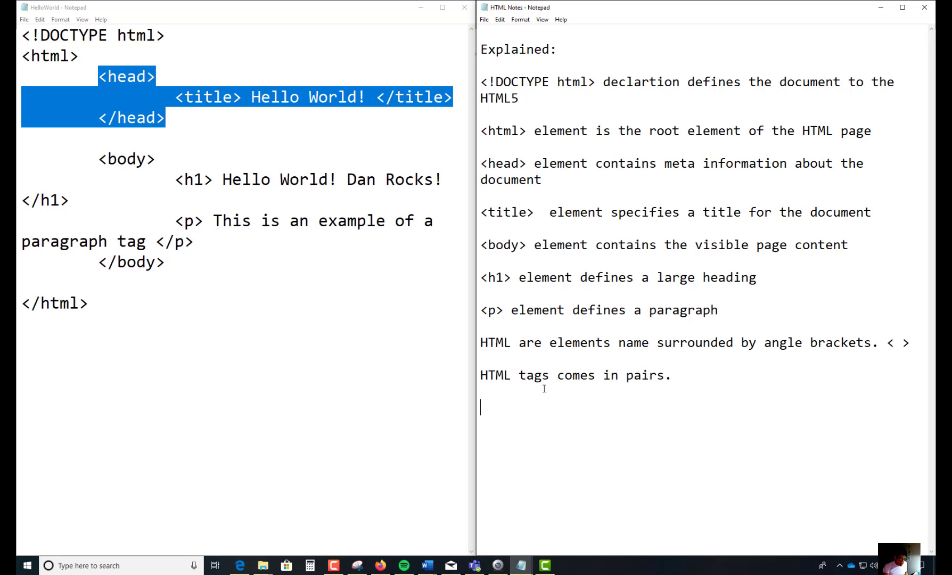
Type "The end tag is written like the start tag, but with a forward slash inserted before the tag name."
{"action": "type", "text": "The end tag"}
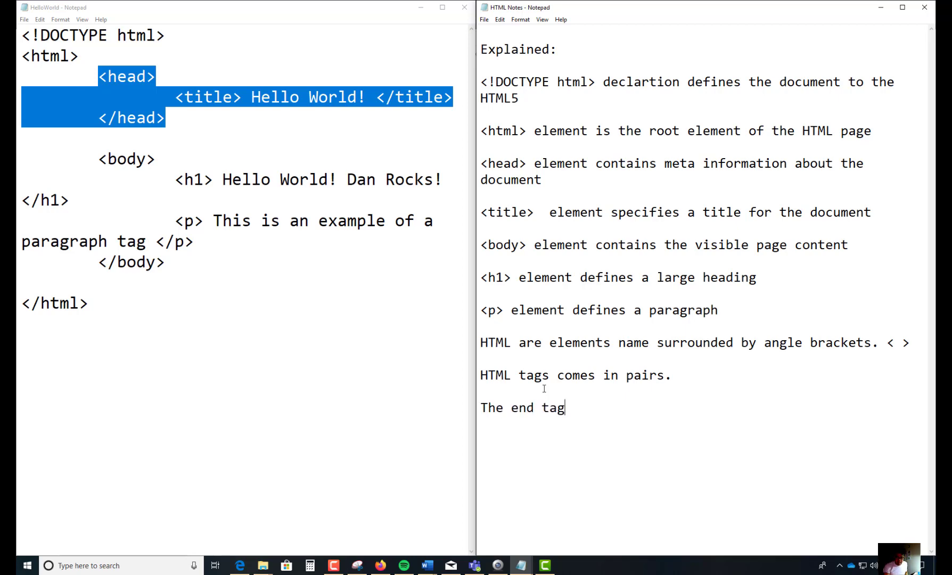
{"action": "type", "text": "s is w"}
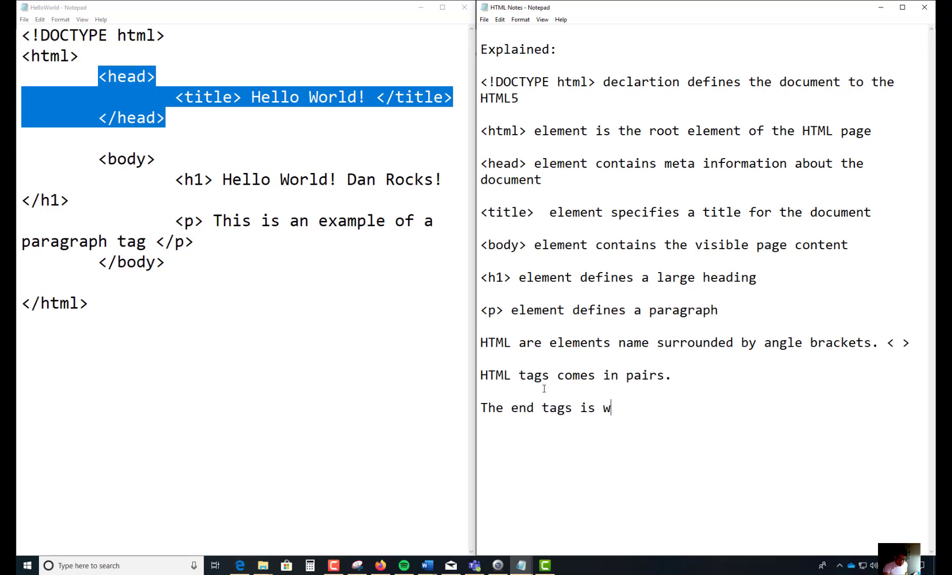
{"action": "type", "text": "ritten"}
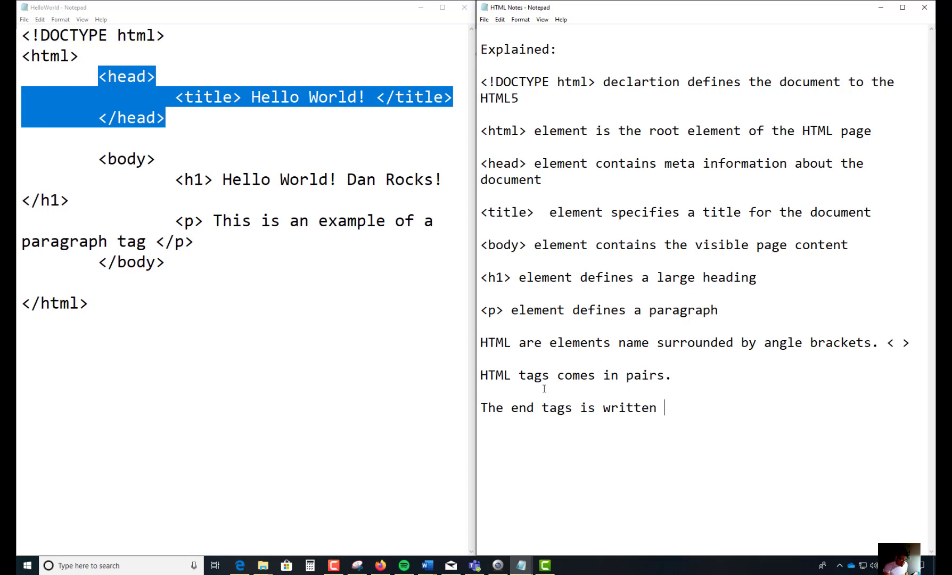
{"action": "type", "text": "like"}
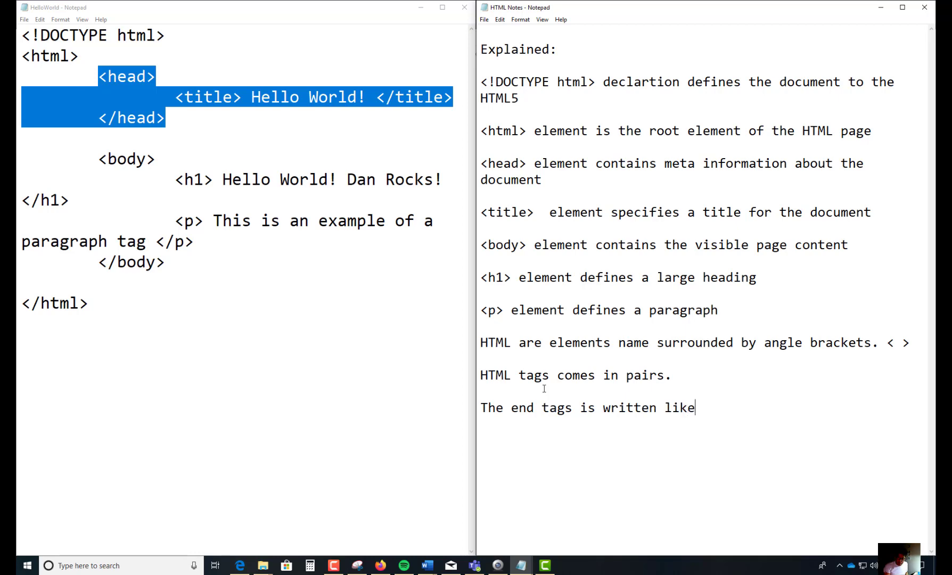
{"action": "type", "text": "the start"}
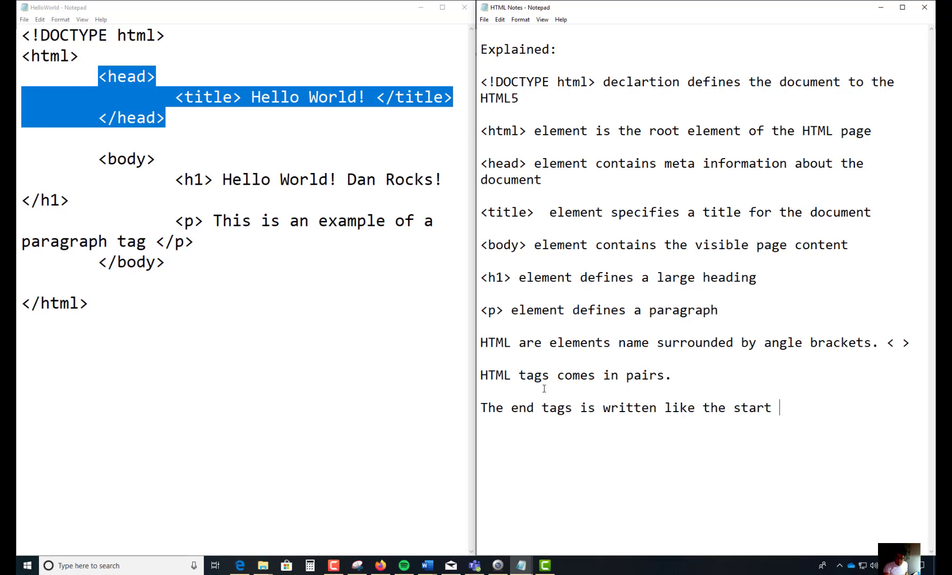
{"action": "type", "text": "tag,"}
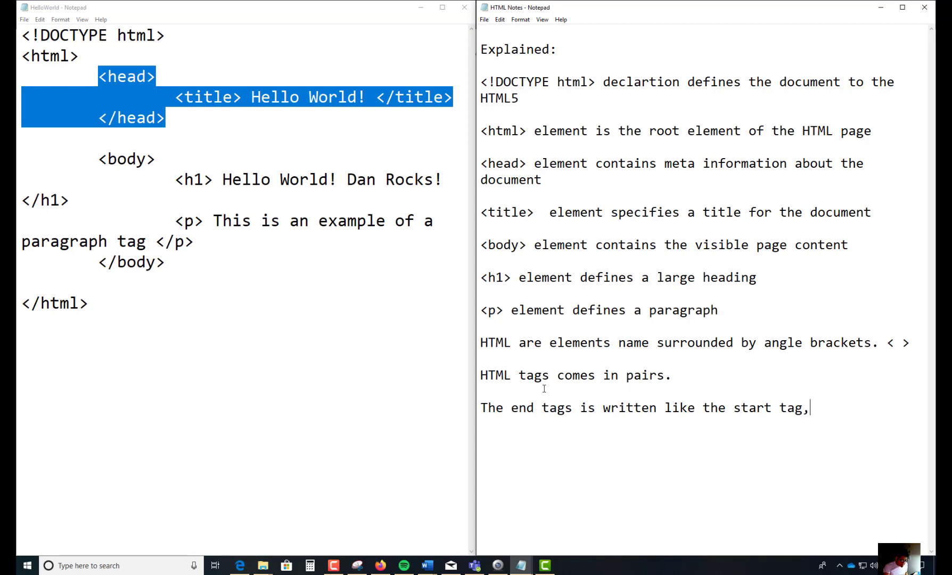
{"action": "type", "text": "but with a"}
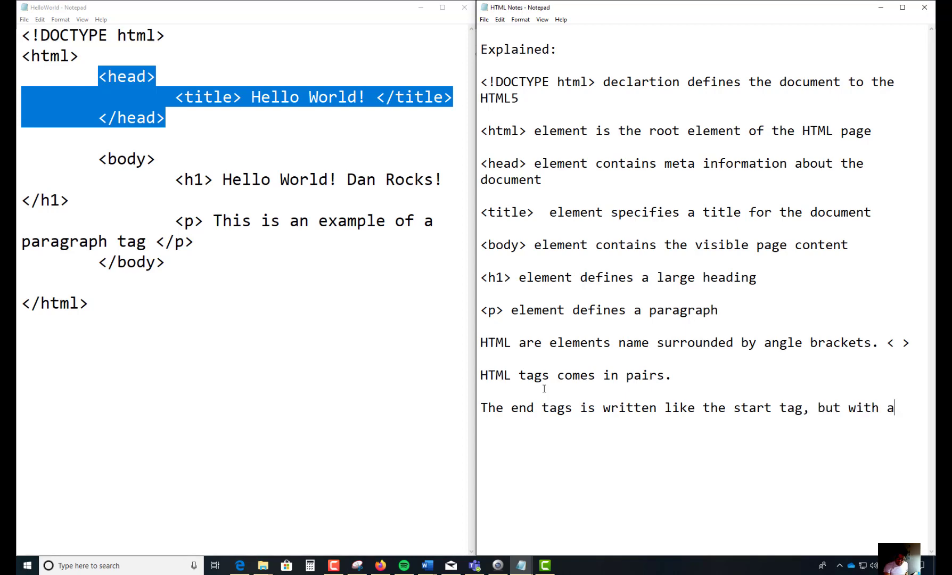
{"action": "type", "text": "forward slash i"}
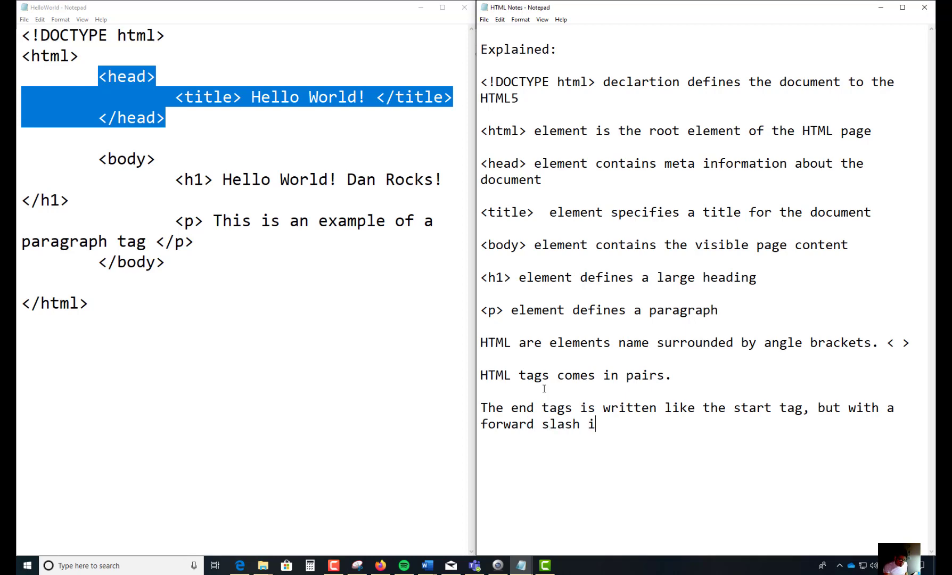
{"action": "type", "text": "nserted"}
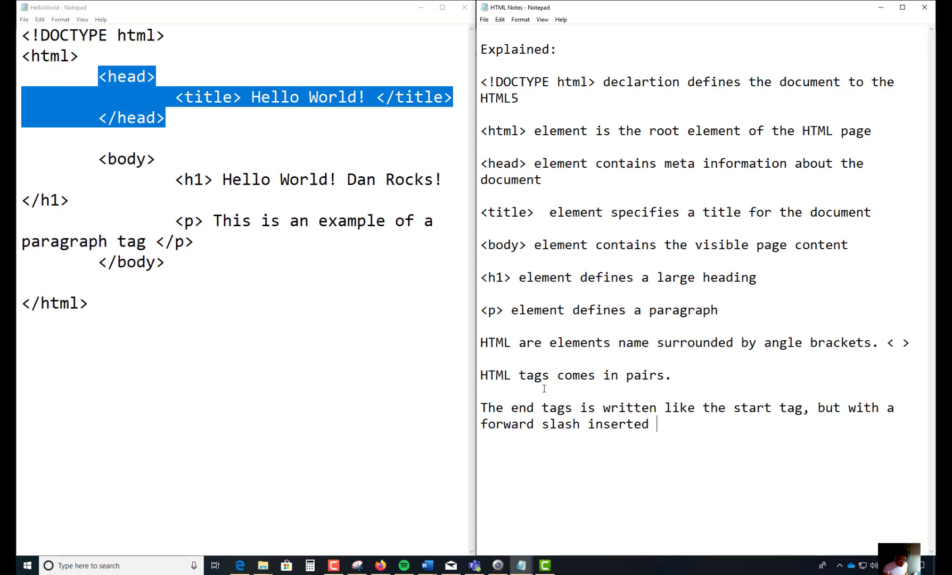
{"action": "type", "text": "b"}
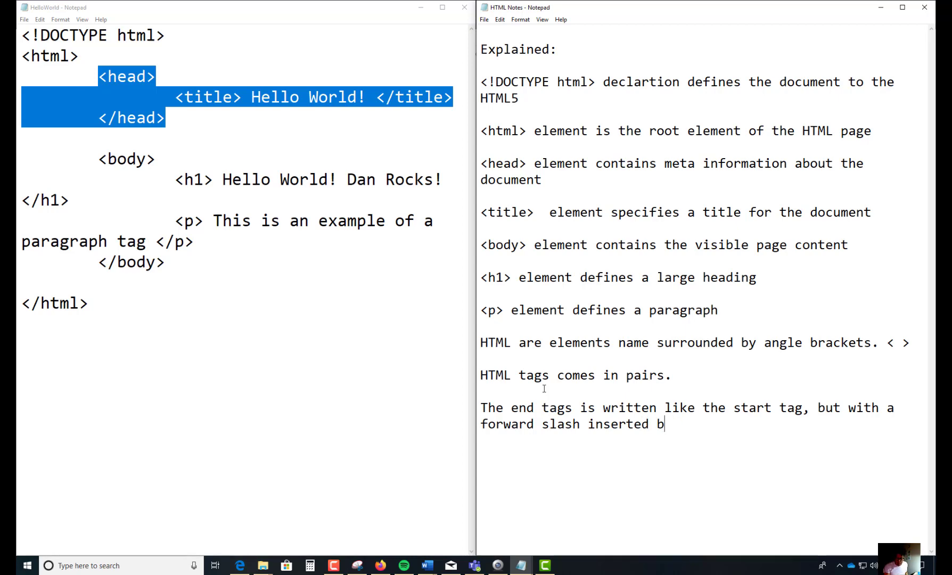
{"action": "type", "text": "efore"}
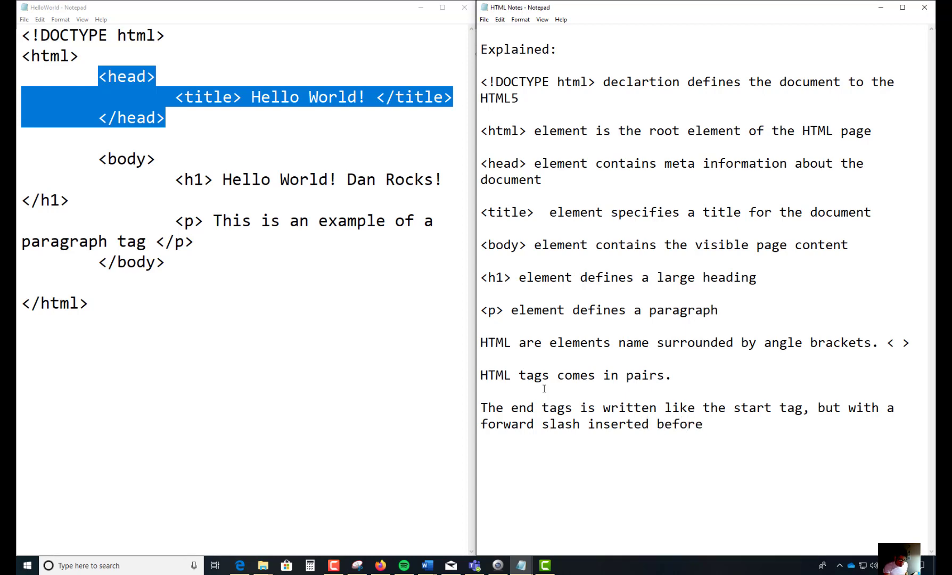
{"action": "type", "text": "the tag"}
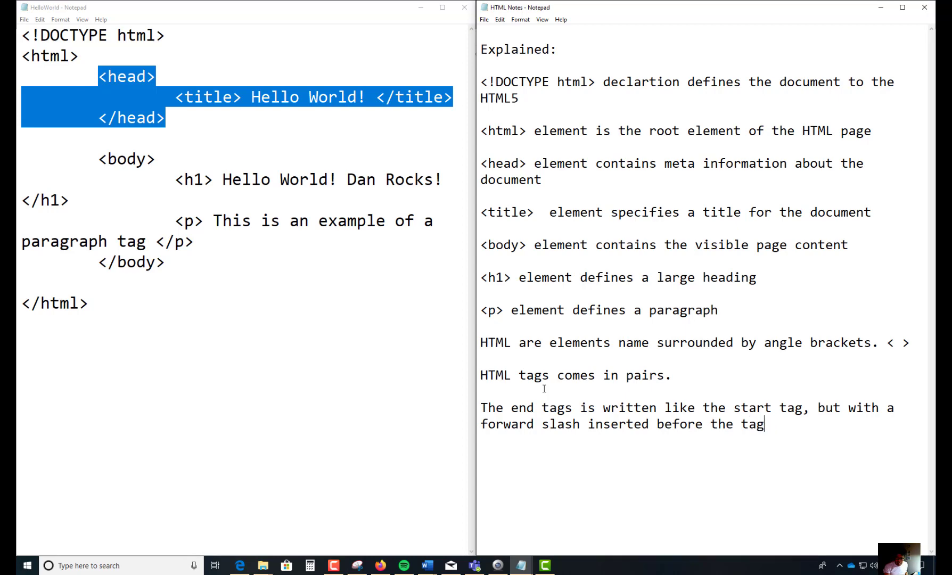
{"action": "type", "text": "name."}
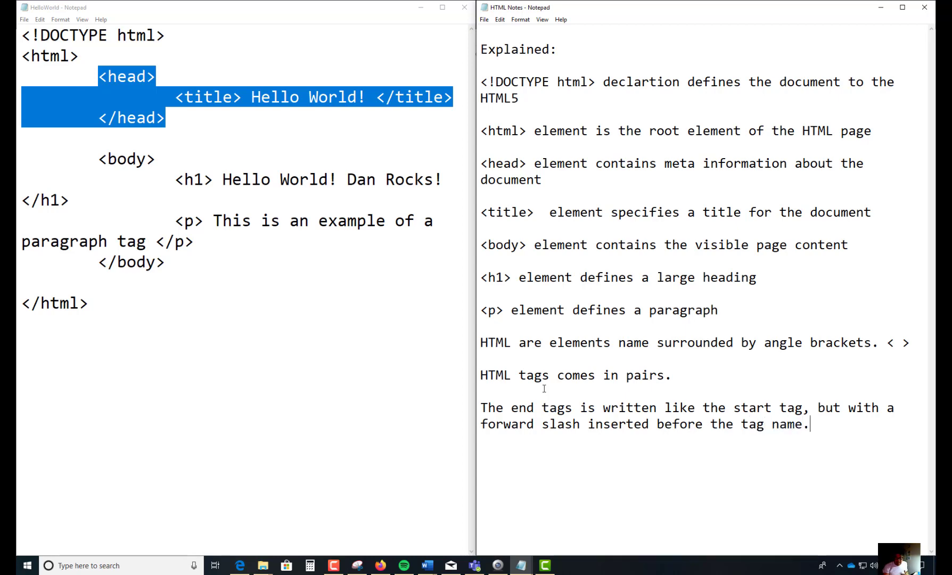